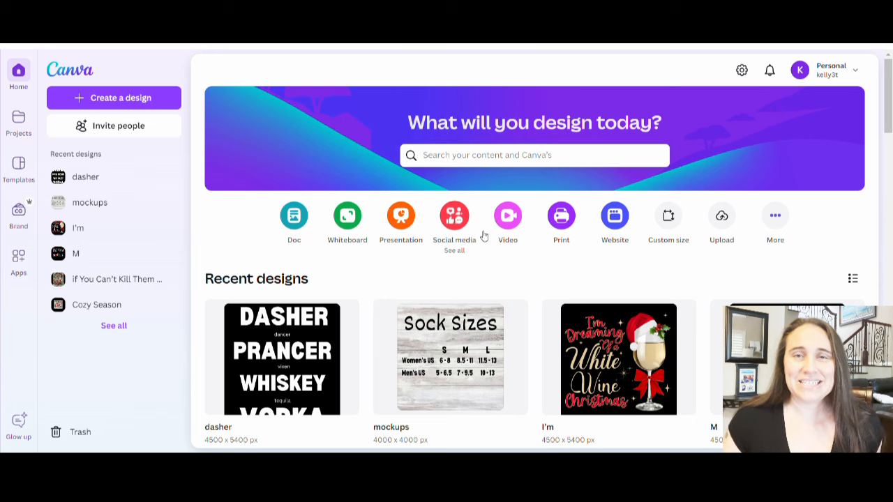
pyautogui.moveTo(347, 215)
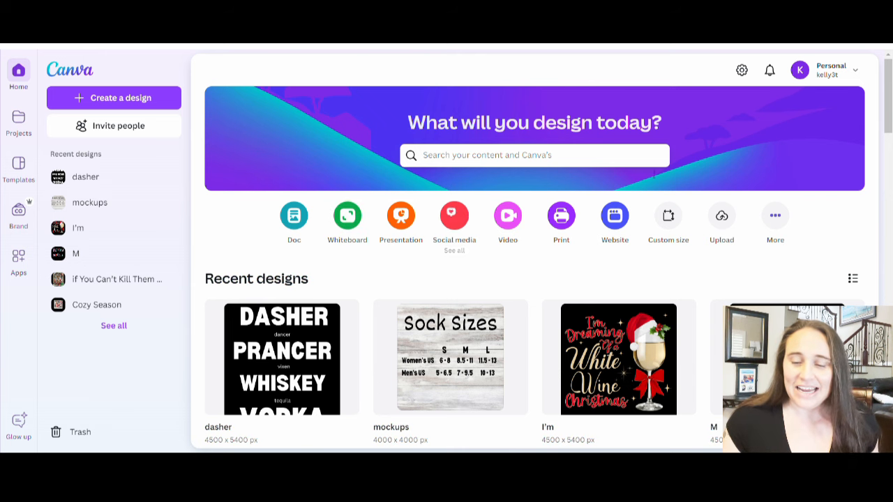
# Create a new custom design using the recent 4500 × 5400 px size.
pyautogui.click(668, 216)
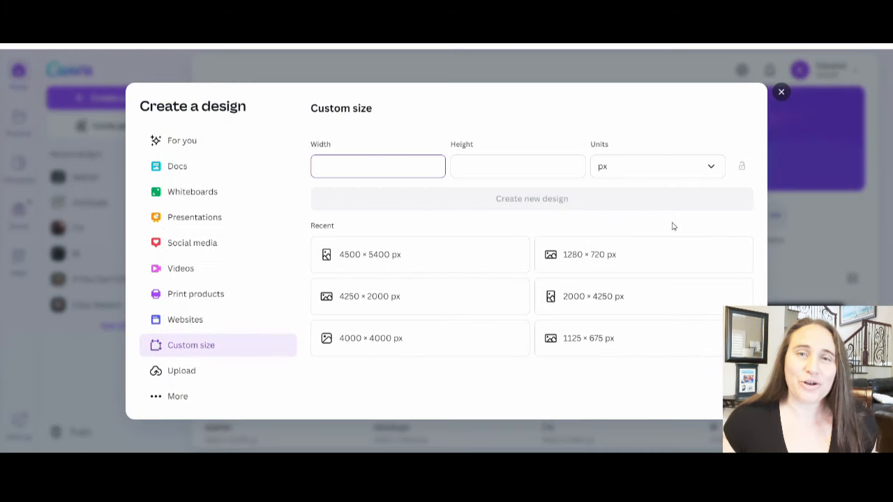
pyautogui.moveTo(369, 254)
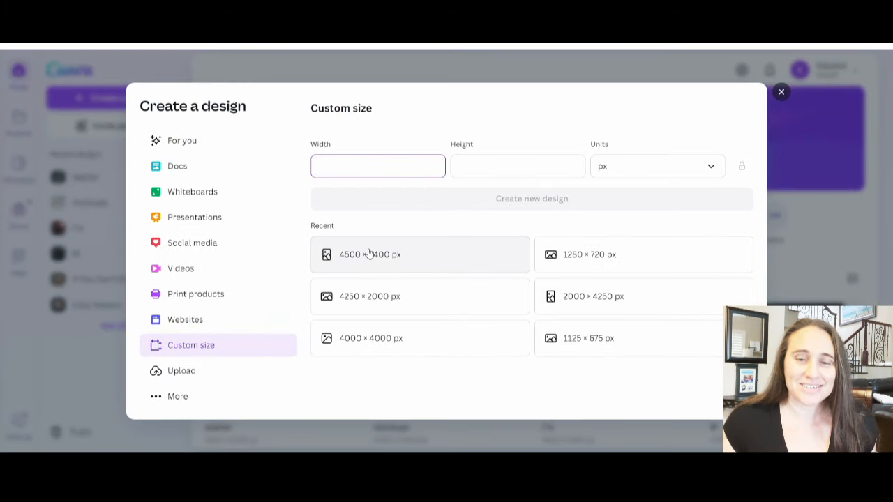
pyautogui.click(378, 166)
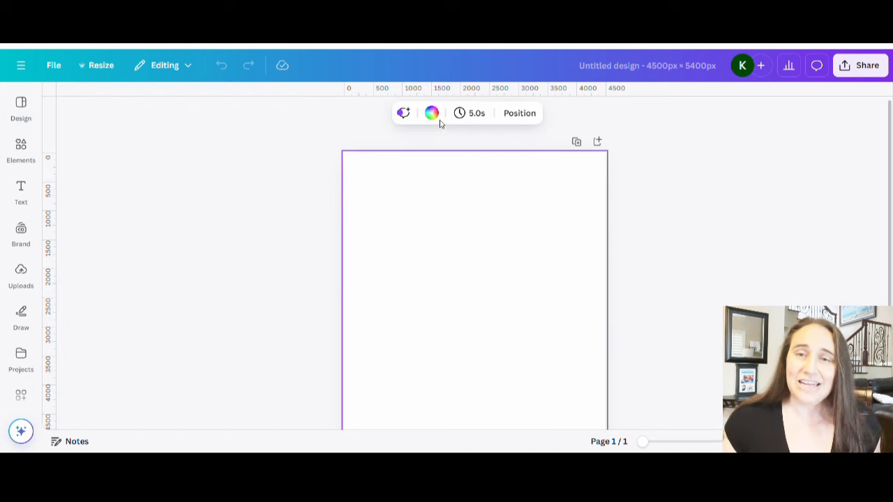
# Set the page background colour to Black #000000.
pyautogui.click(432, 112)
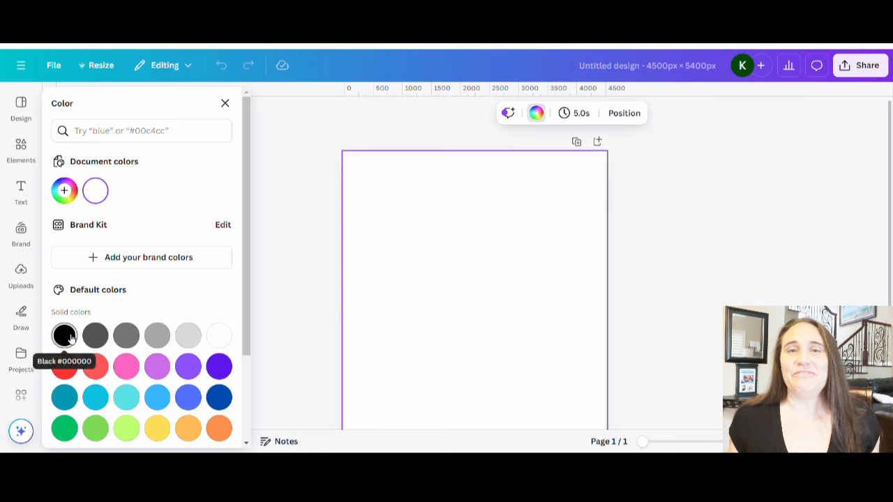
pyautogui.click(64, 336)
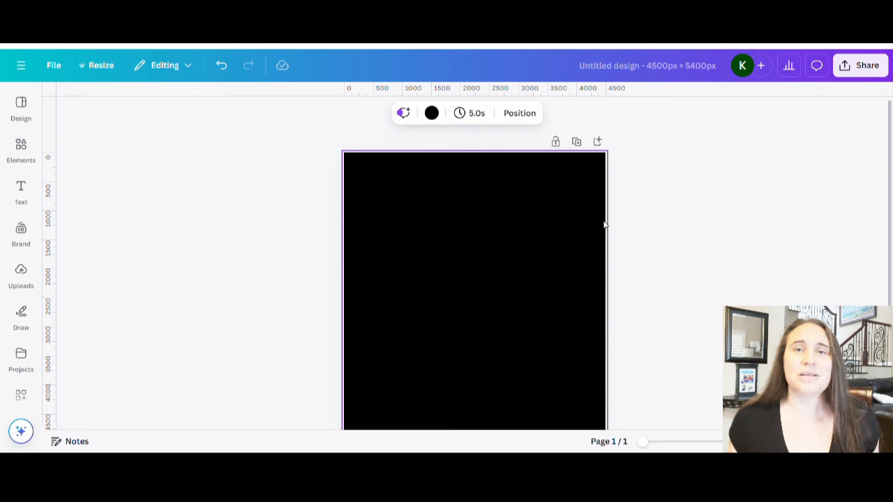
pyautogui.moveTo(560, 239)
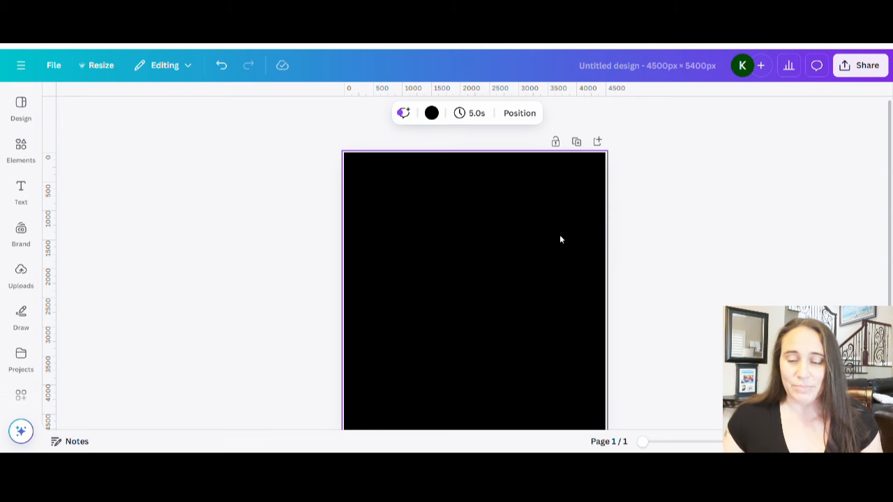
pyautogui.moveTo(484, 266)
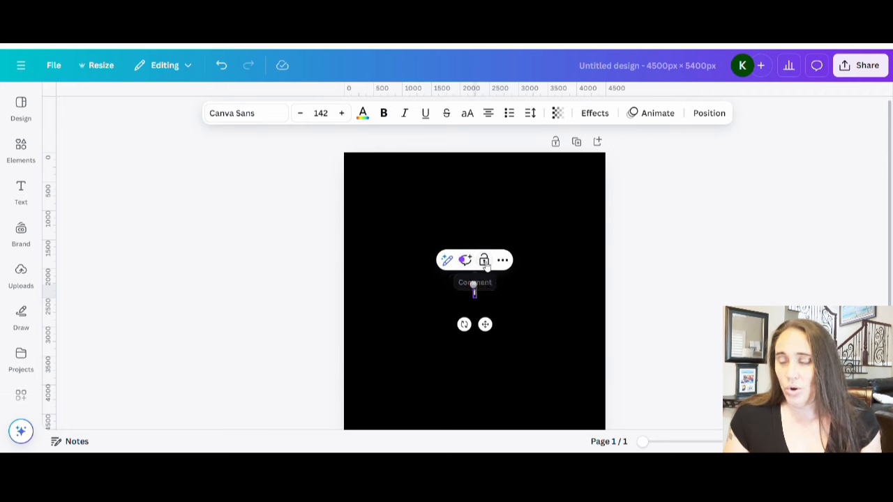
pyautogui.moveTo(485, 260)
pyautogui.write('In a world full of')
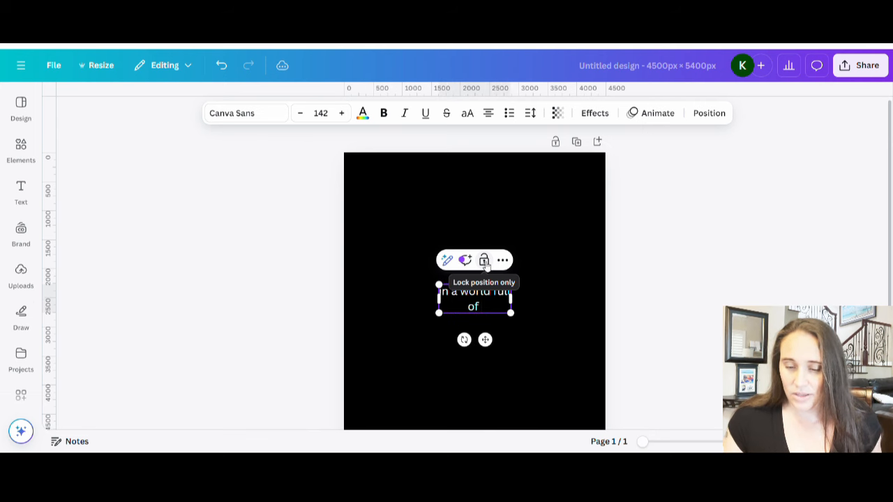
# Type and enlarge 'in a world full of reindeer' on top, with 'be a' and 'Rudolph' below.
pyautogui.write('reindeer')
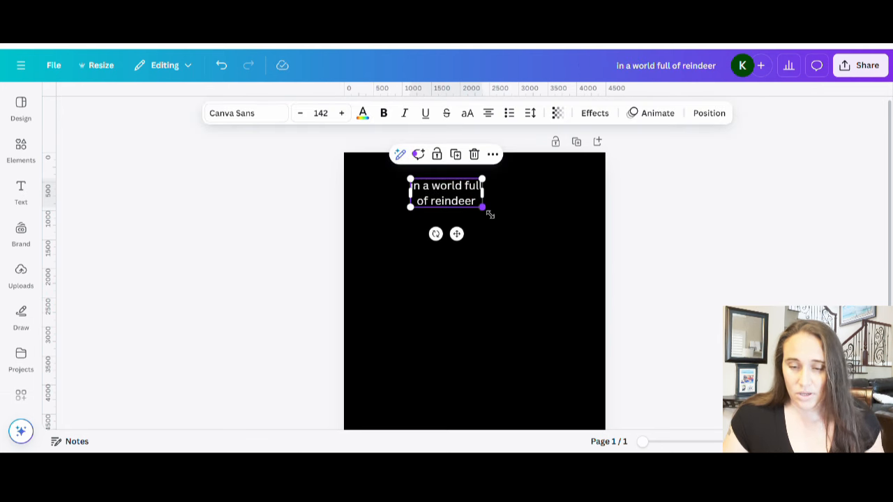
pyautogui.moveTo(482, 207); pyautogui.dragTo(534, 210)
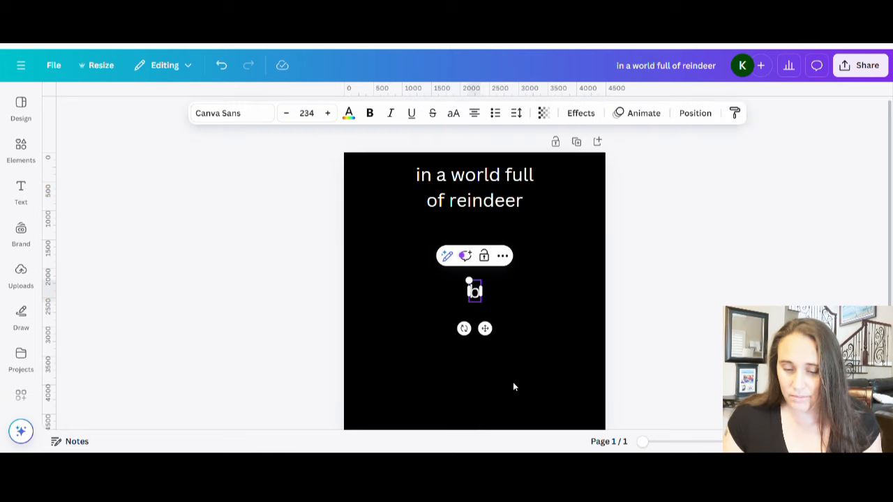
pyautogui.write('be a')
pyautogui.write('Ru')
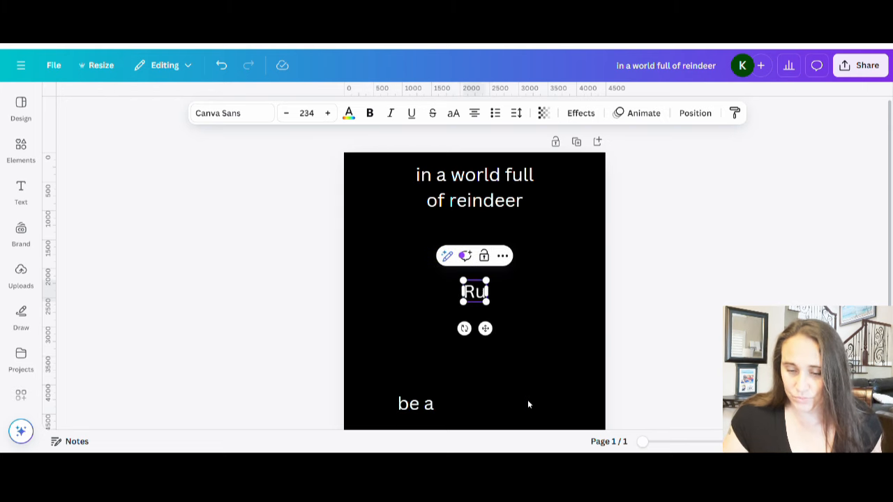
pyautogui.write('dolph')
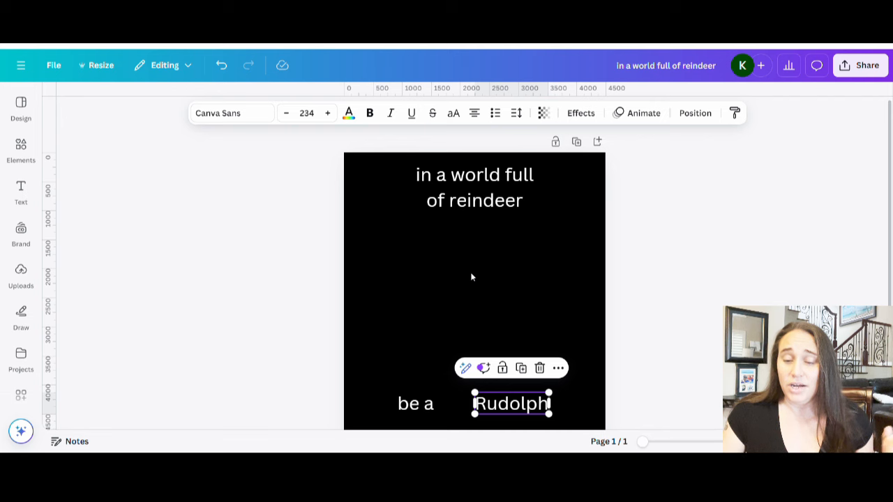
pyautogui.moveTo(465, 243)
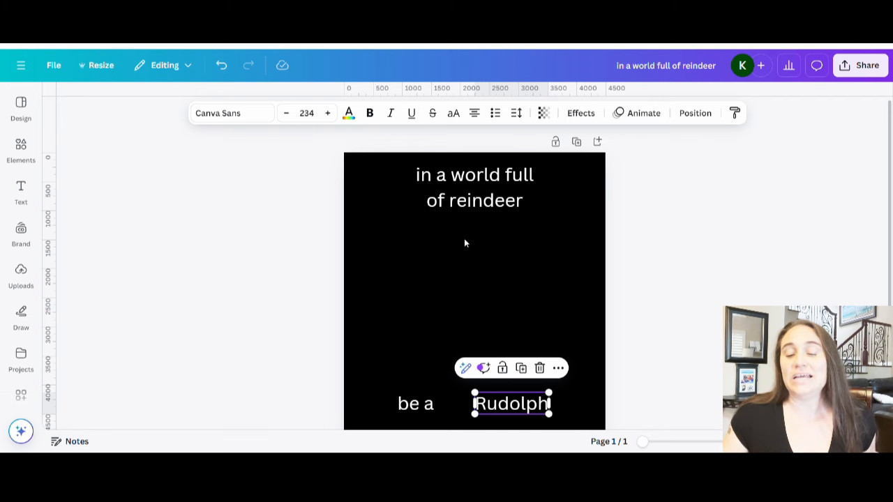
pyautogui.click(474, 174)
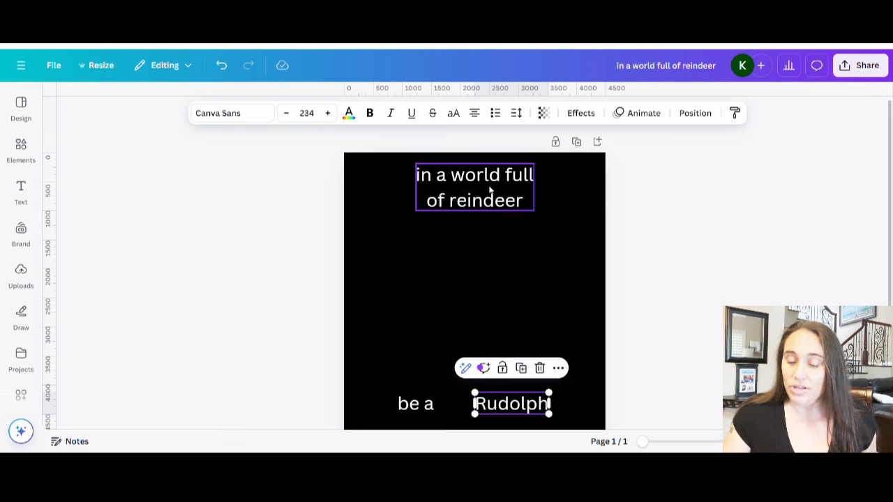
pyautogui.click(415, 403)
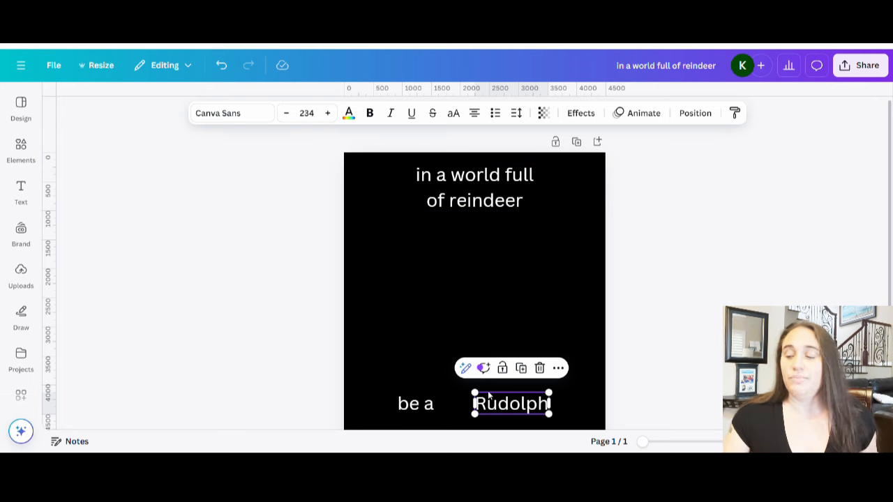
pyautogui.click(475, 188)
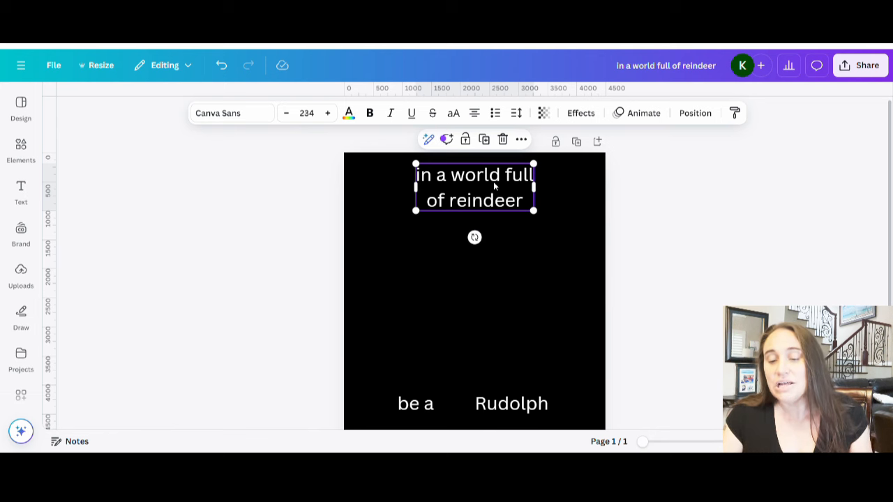
pyautogui.moveTo(492, 202)
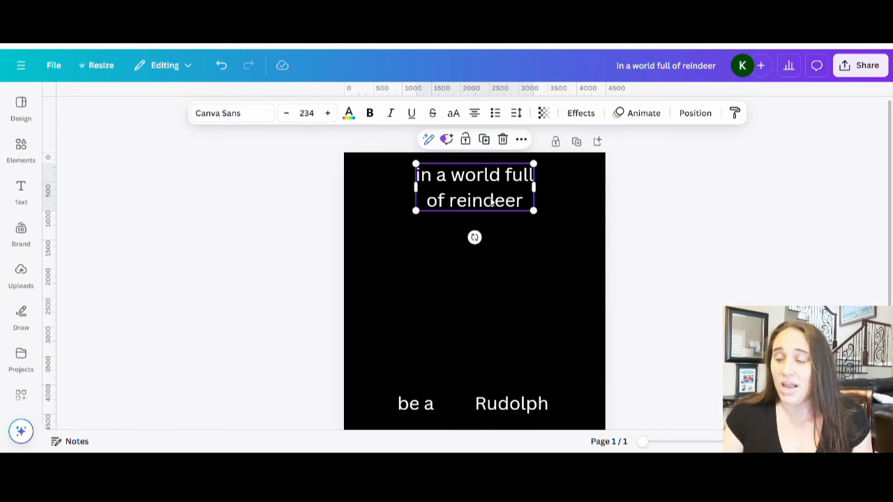
pyautogui.moveTo(439, 347)
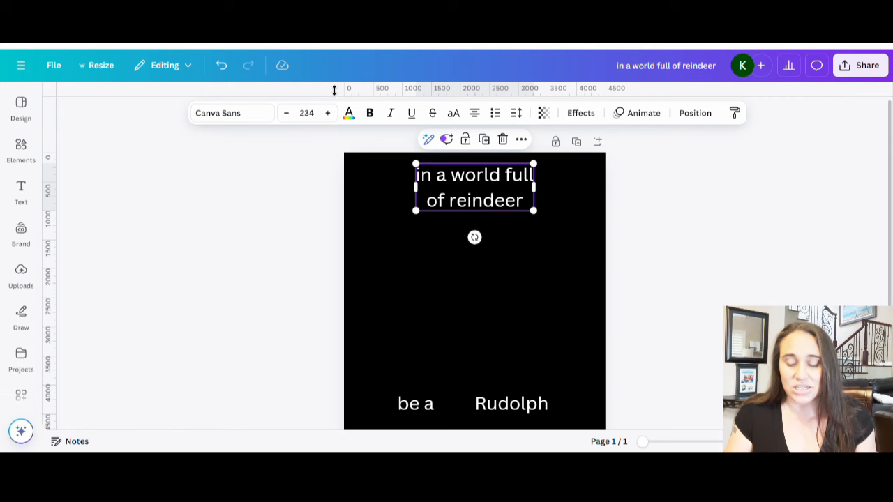
# Change the top reindeer text to the Radcliffe Hand font.
pyautogui.click(231, 112)
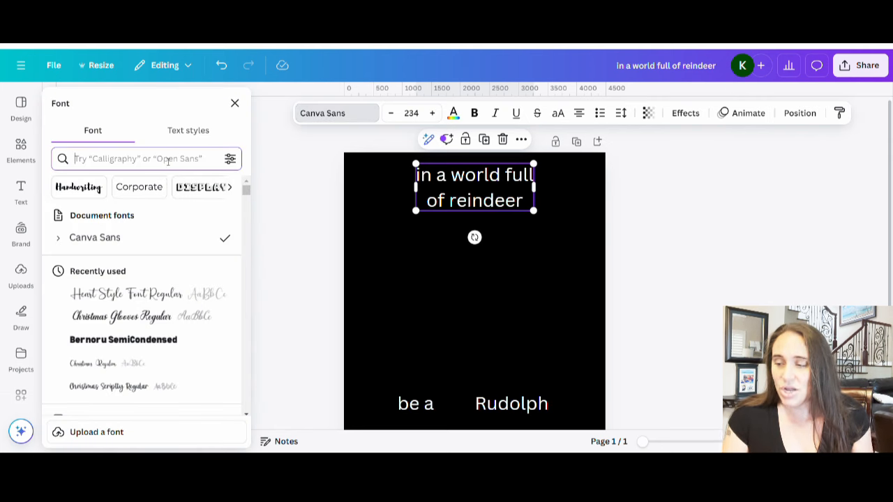
pyautogui.click(139, 159)
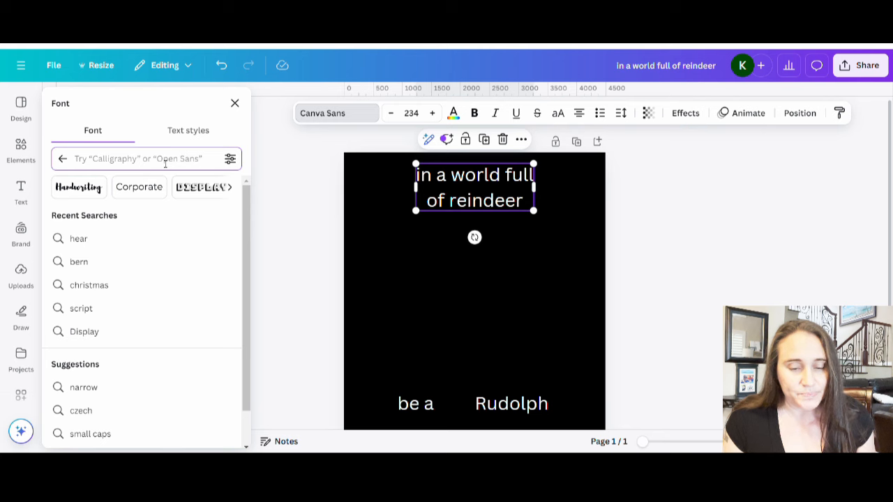
pyautogui.write('Radcliffe')
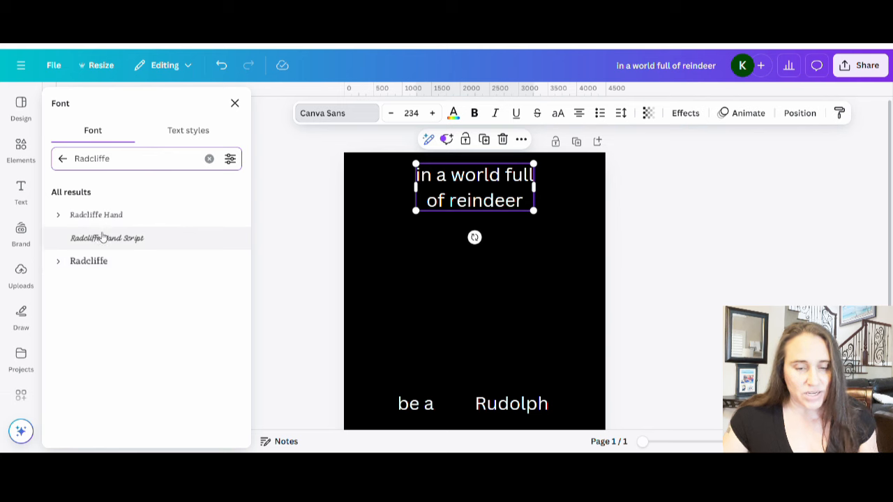
pyautogui.click(96, 214)
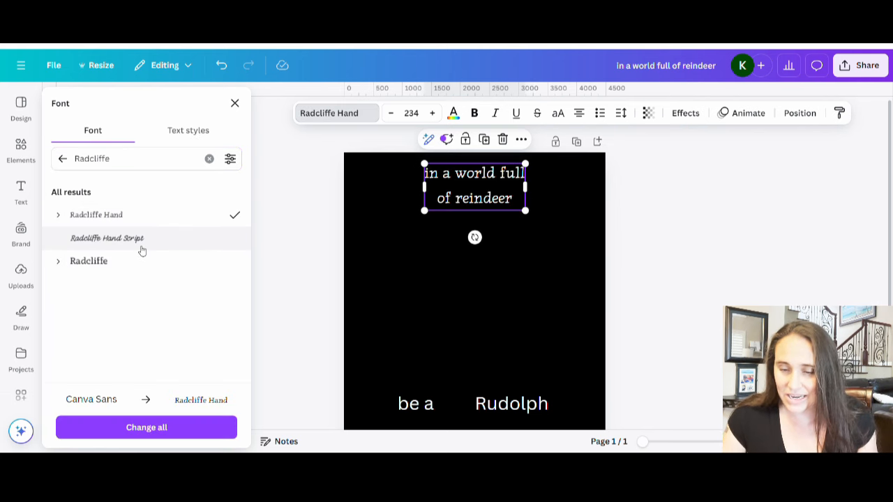
pyautogui.moveTo(480, 220)
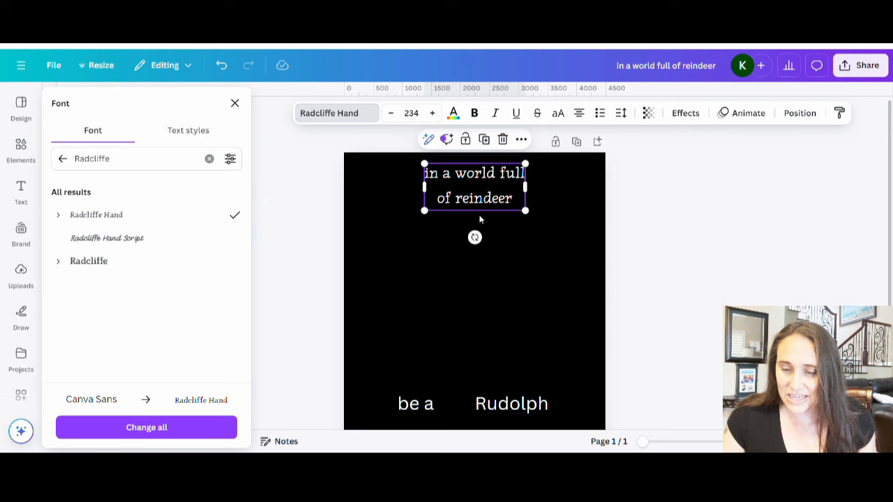
# Enlarge the reindeer headline and center it on the page.
pyautogui.moveTo(526, 210); pyautogui.dragTo(605, 247)
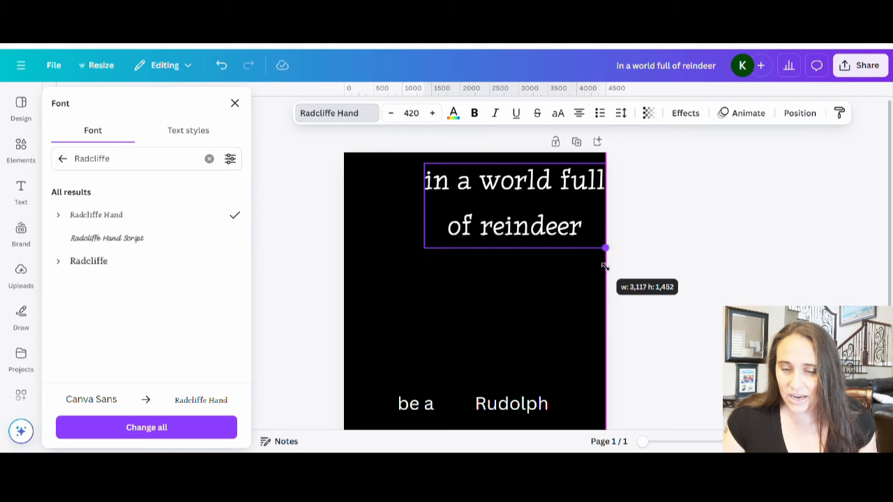
pyautogui.moveTo(604, 247); pyautogui.dragTo(579, 259)
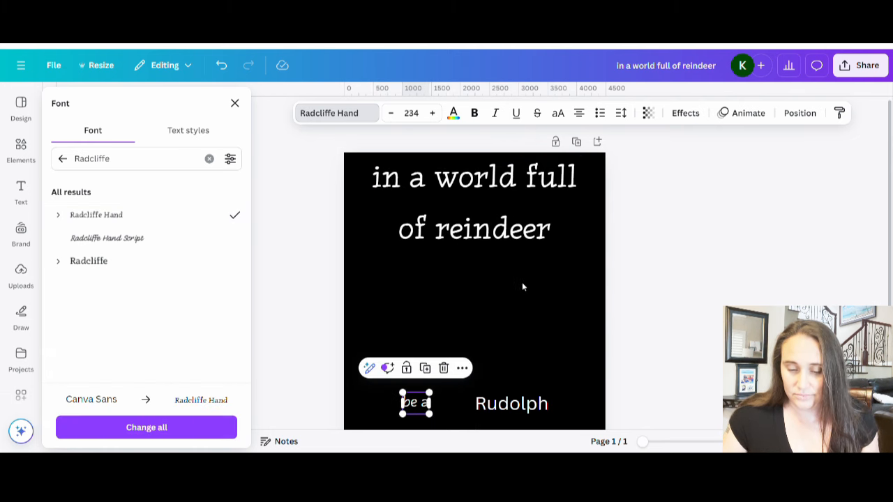
pyautogui.click(235, 103)
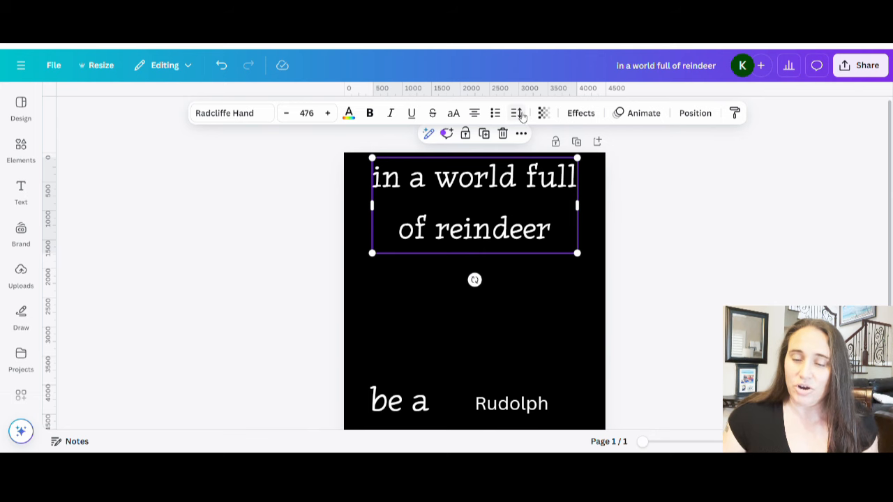
# Reduce the reindeer headline's line spacing so its two lines sit closer together.
pyautogui.click(516, 112)
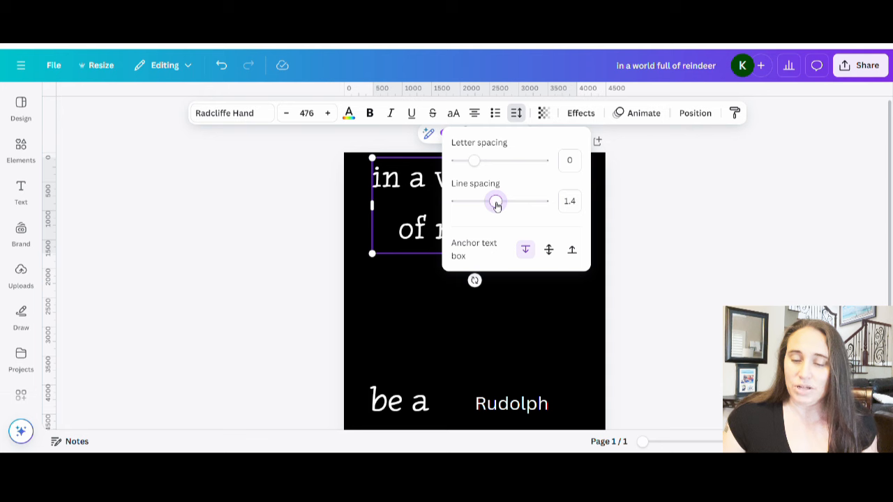
pyautogui.moveTo(496, 202); pyautogui.dragTo(479, 202)
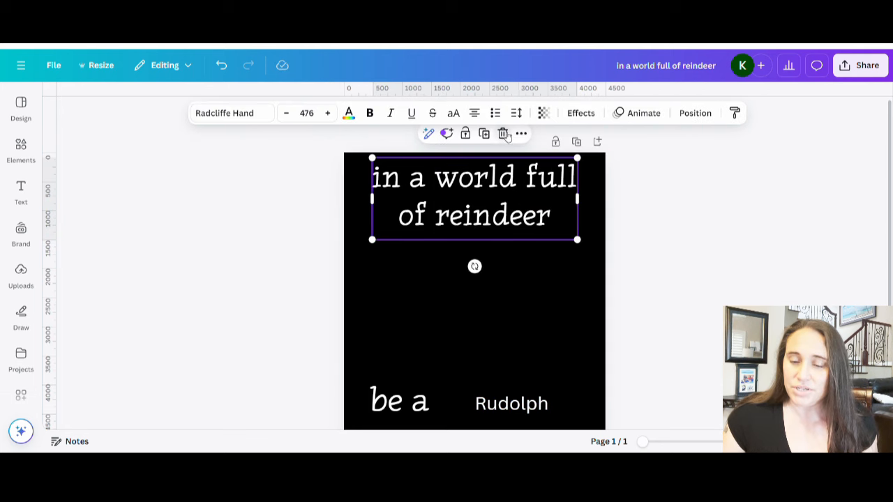
pyautogui.click(516, 112)
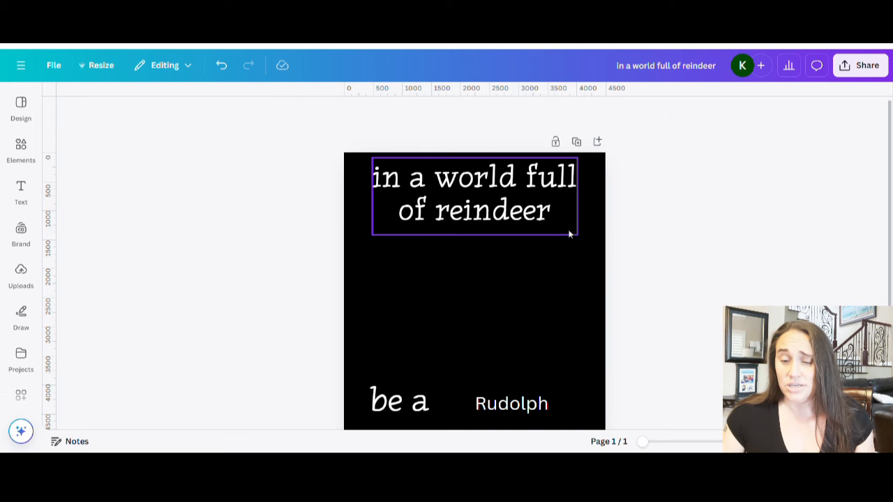
pyautogui.click(474, 196)
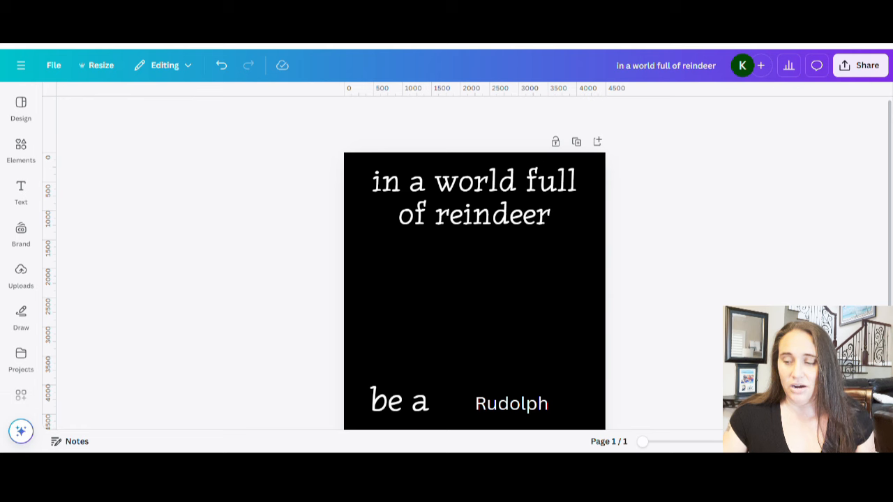
pyautogui.moveTo(588, 242)
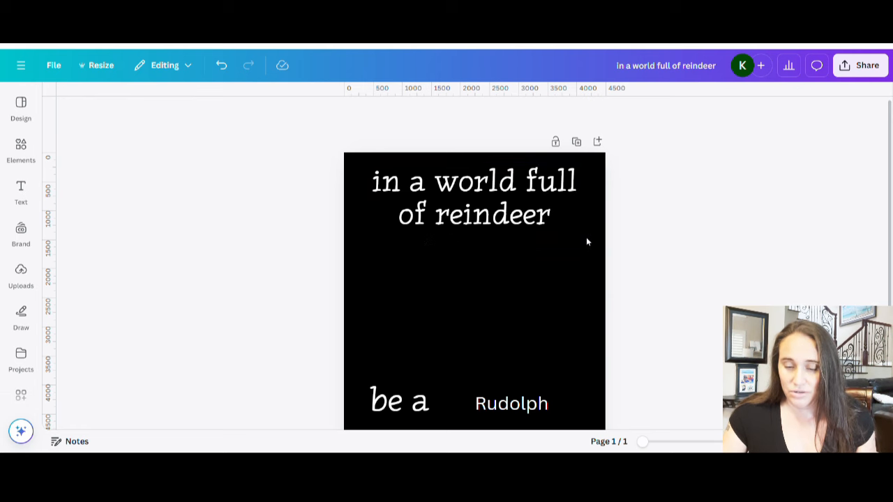
# Search the fonts for 'Al' and apply Almonade Regular to 'Rudolph'.
pyautogui.scroll(-3)
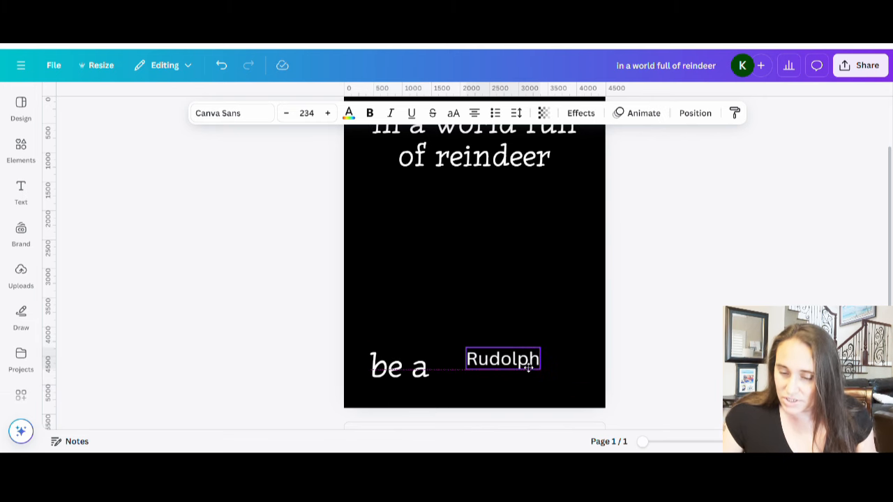
pyautogui.click(503, 359)
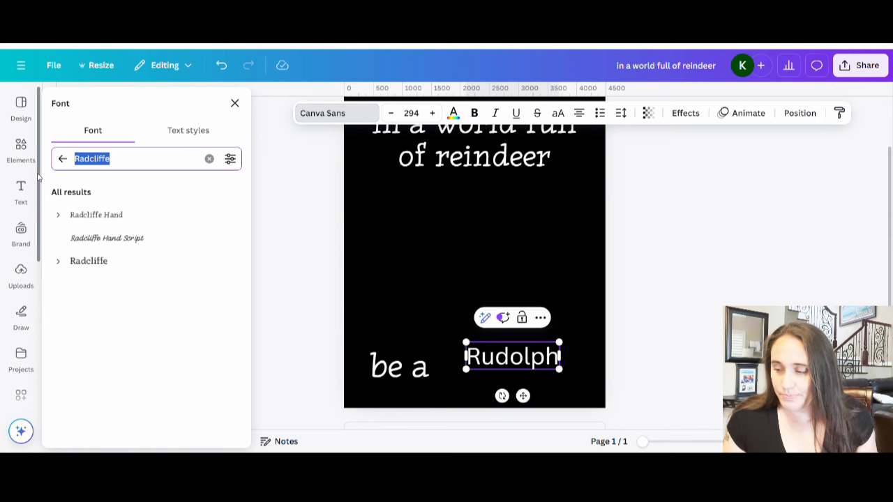
pyautogui.write('Al')
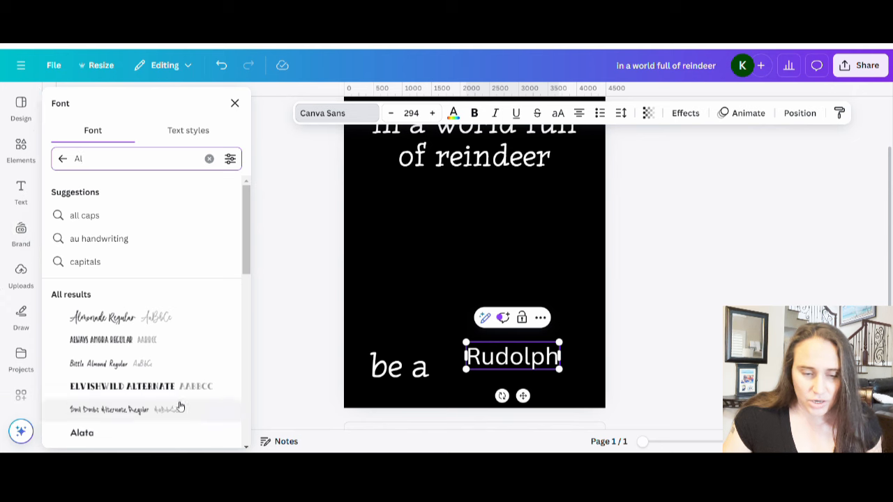
pyautogui.click(103, 317)
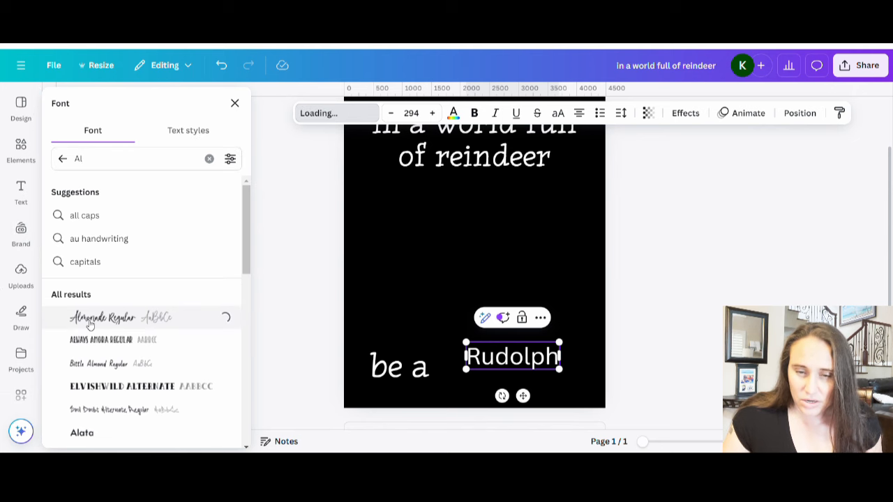
pyautogui.click(104, 318)
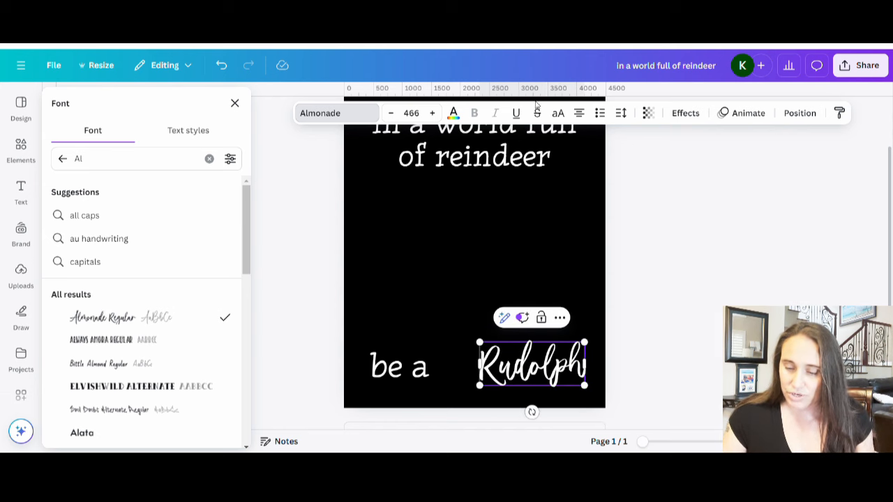
pyautogui.moveTo(681, 288)
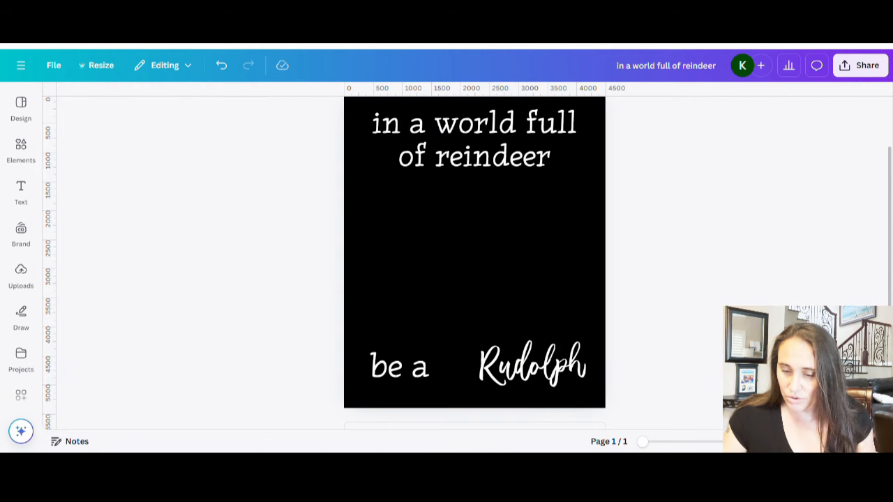
pyautogui.click(533, 365)
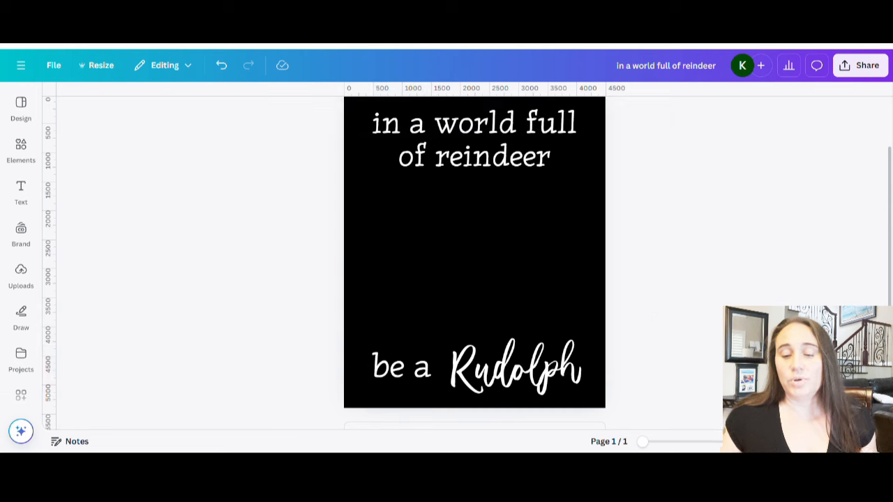
pyautogui.moveTo(504, 232)
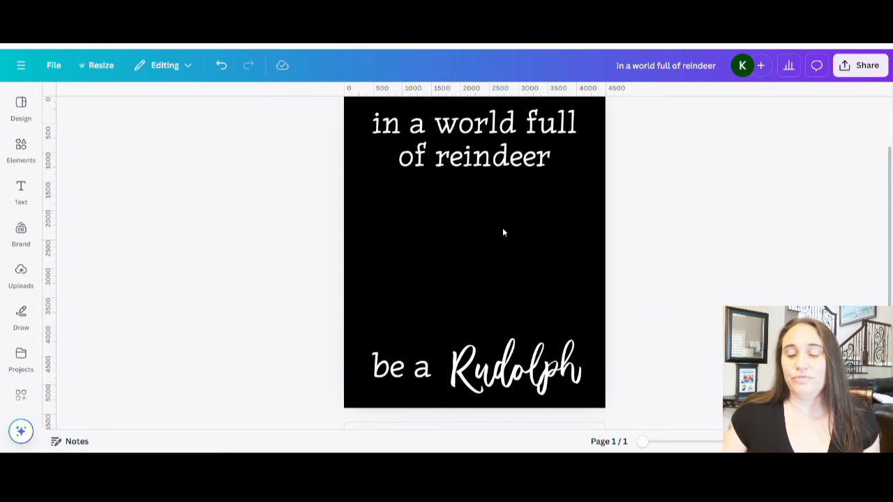
pyautogui.moveTo(501, 265)
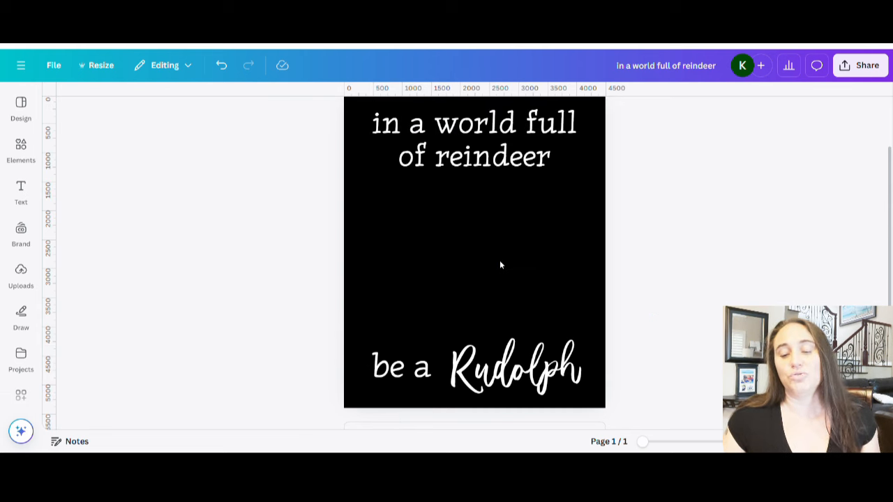
# Click the upper area of the design canvas.
pyautogui.click(474, 140)
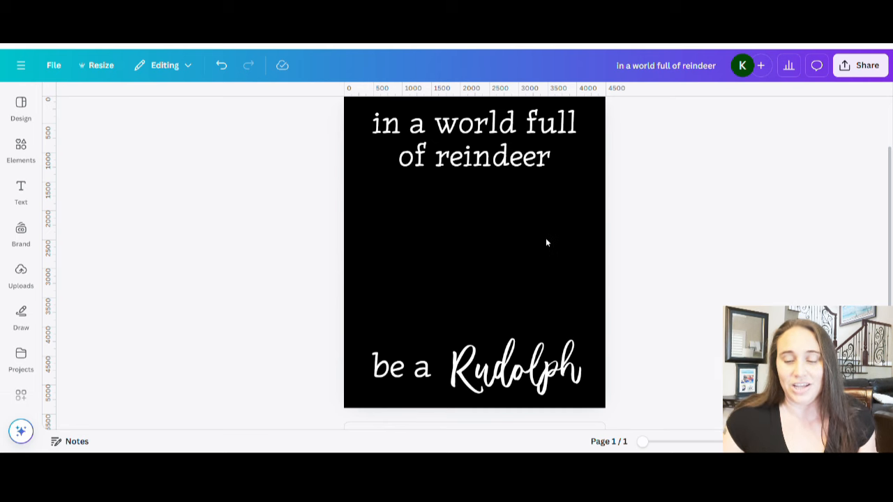
pyautogui.moveTo(471, 285)
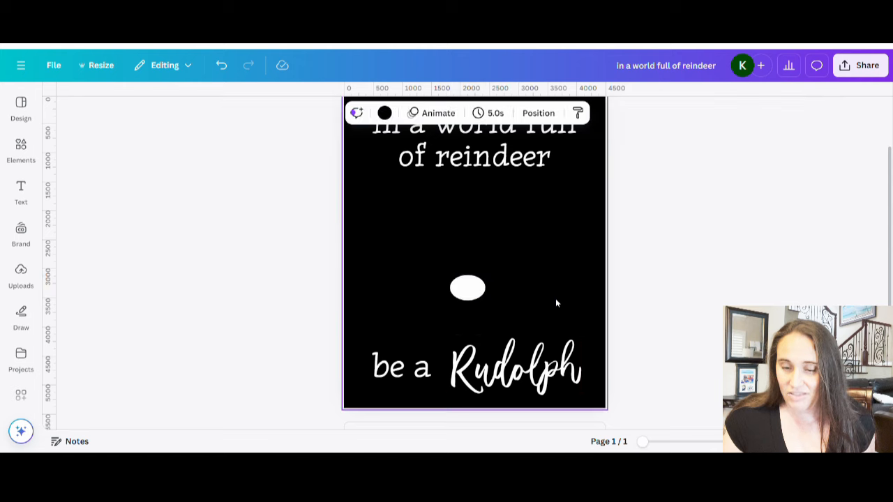
# Shrink the white oval to nose size and colour it red.
pyautogui.click(467, 288)
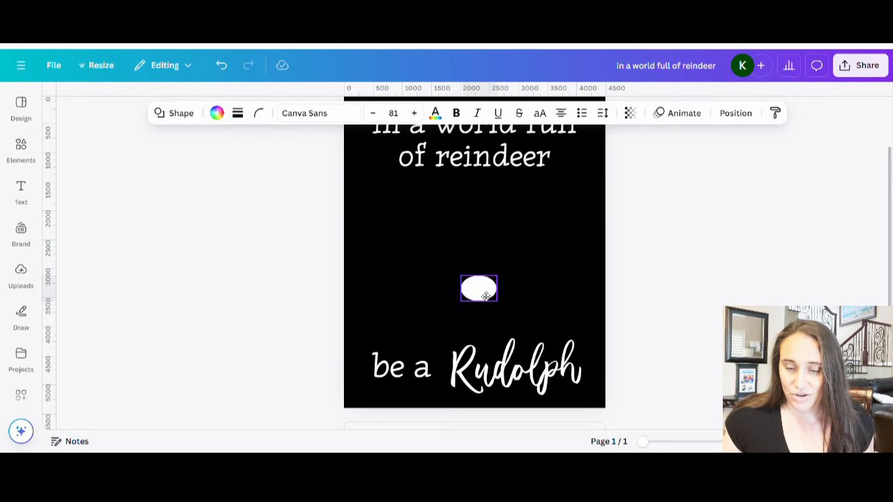
pyautogui.moveTo(496, 303); pyautogui.dragTo(490, 292)
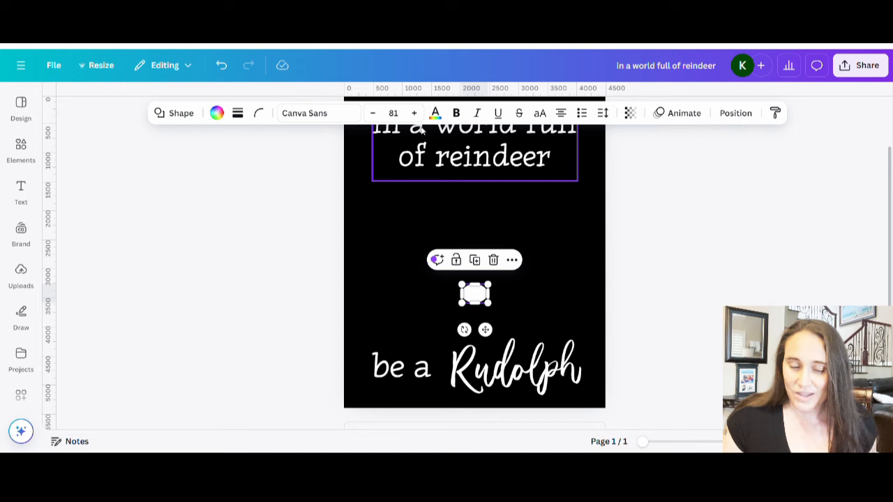
pyautogui.click(434, 113)
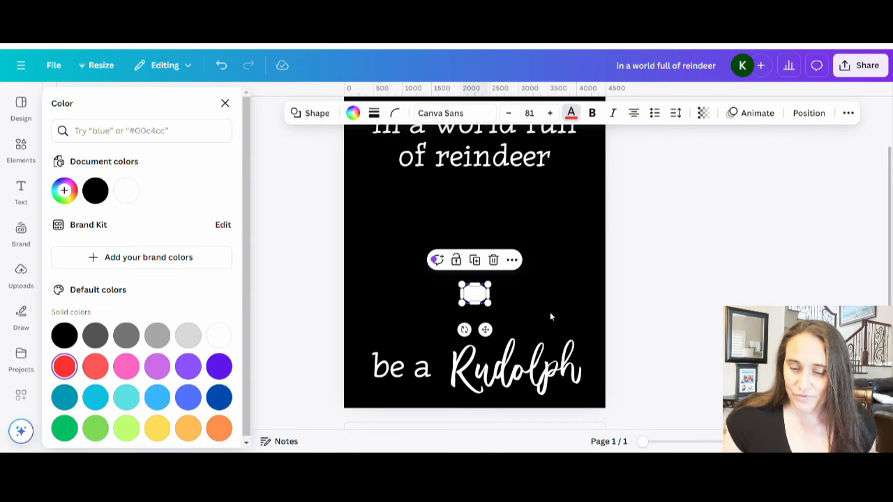
pyautogui.moveTo(551, 296)
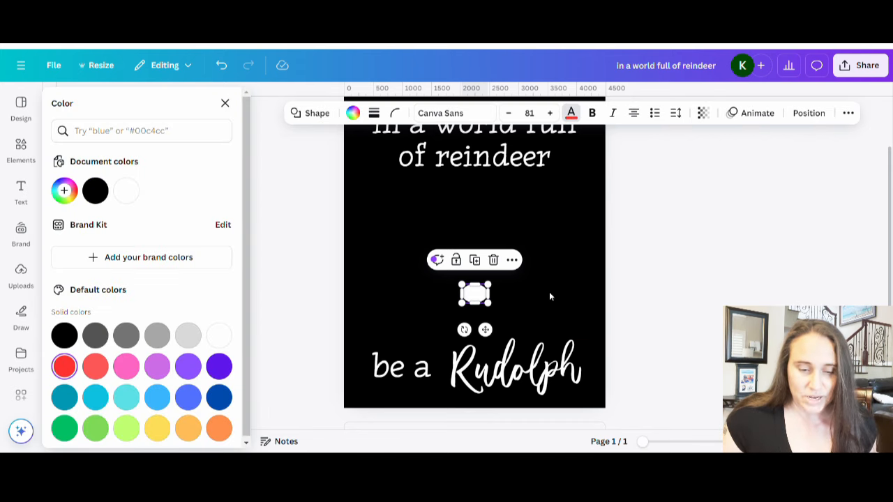
pyautogui.click(64, 366)
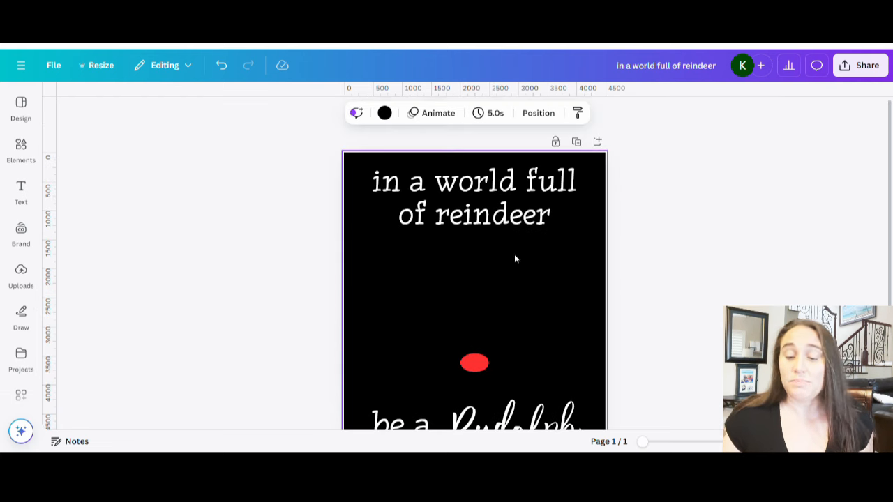
pyautogui.moveTo(483, 323)
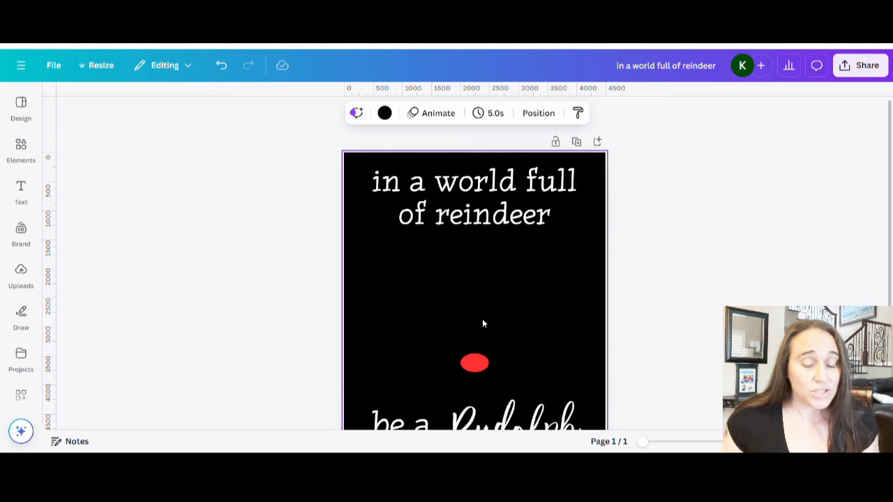
# Search Elements for 'reindeer', filter to Graphics, and scroll through the results.
pyautogui.click(21, 147)
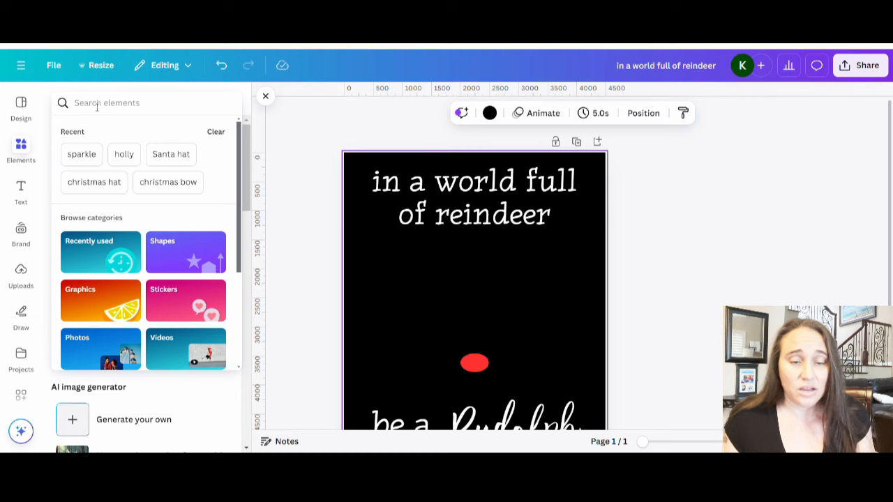
pyautogui.write('reindeer')
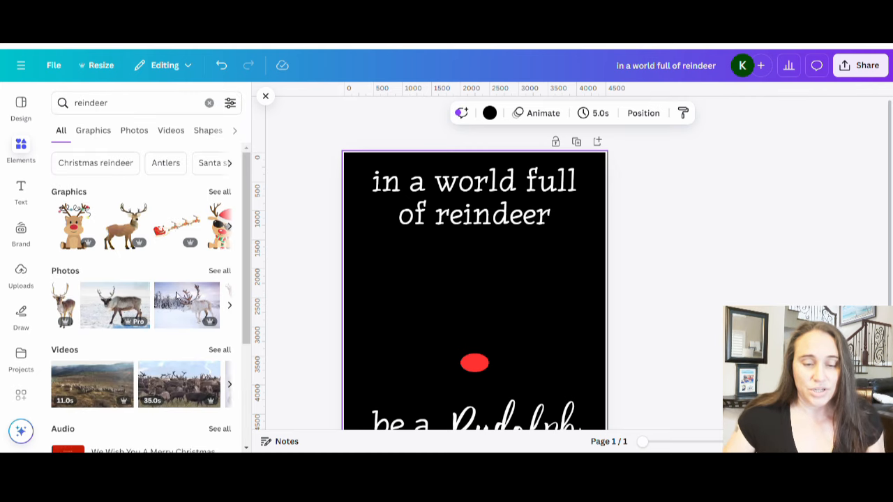
pyautogui.click(93, 130)
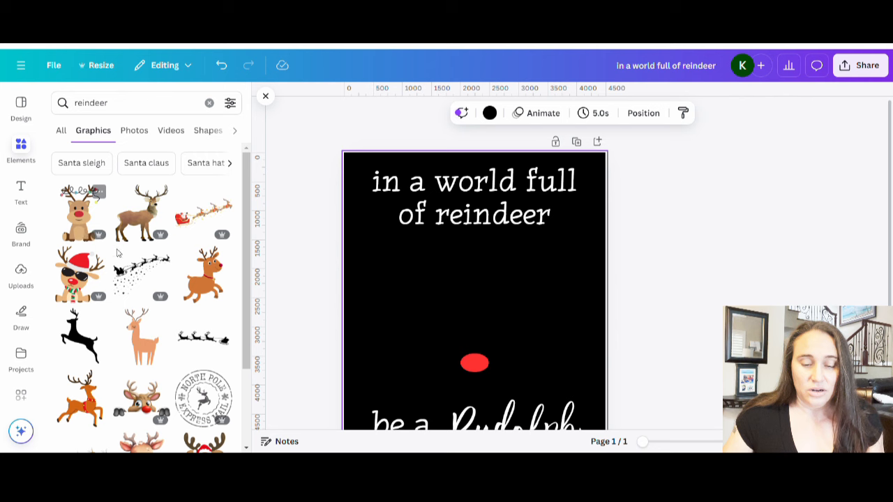
pyautogui.scroll(-3)
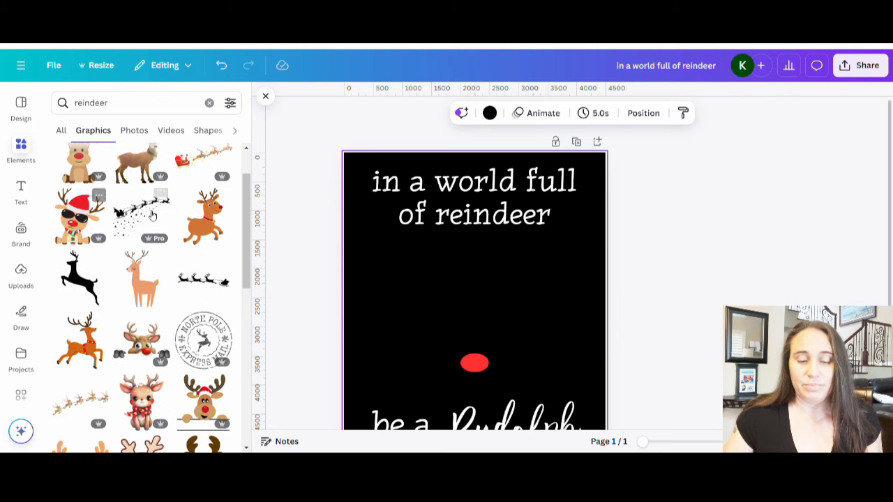
pyautogui.scroll(-3)
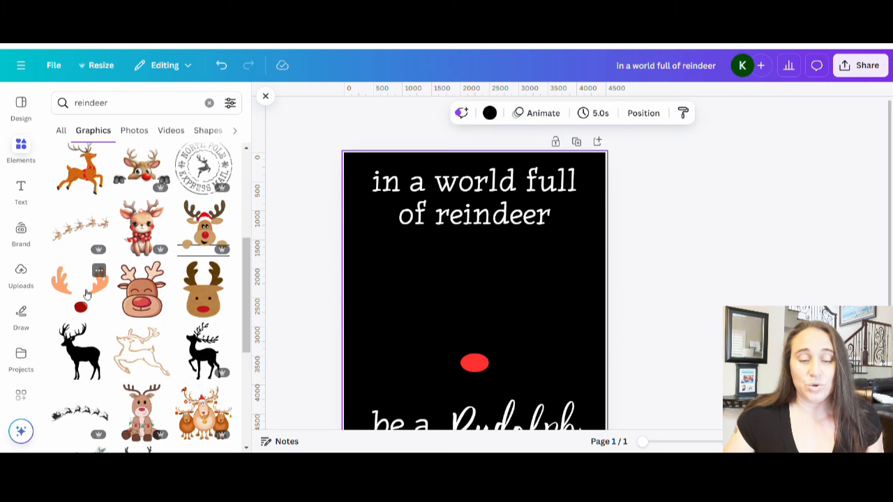
pyautogui.scroll(-3)
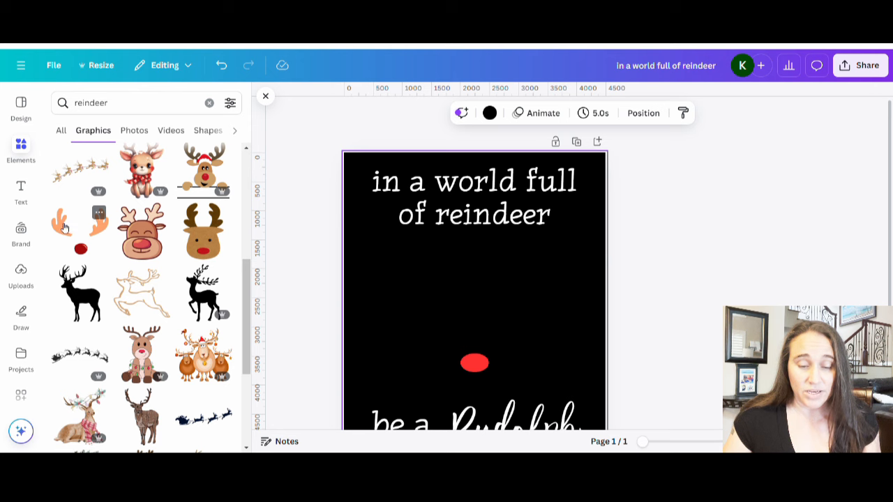
pyautogui.scroll(-3)
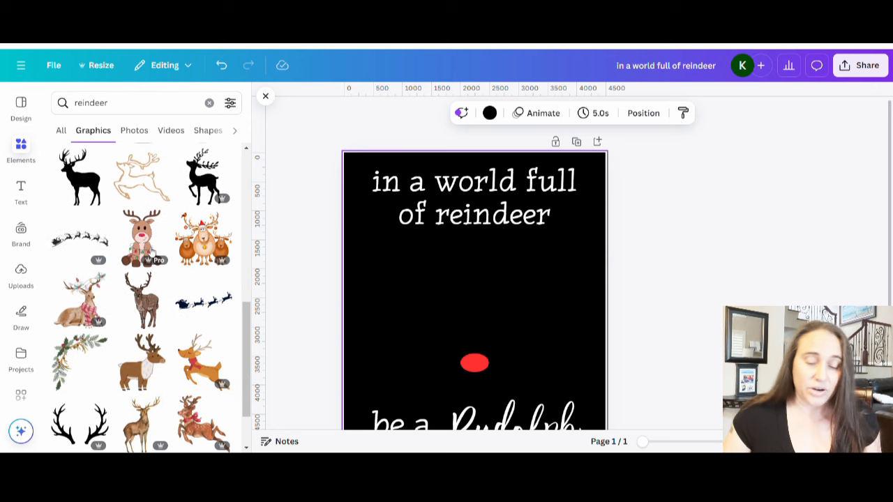
pyautogui.scroll(-3)
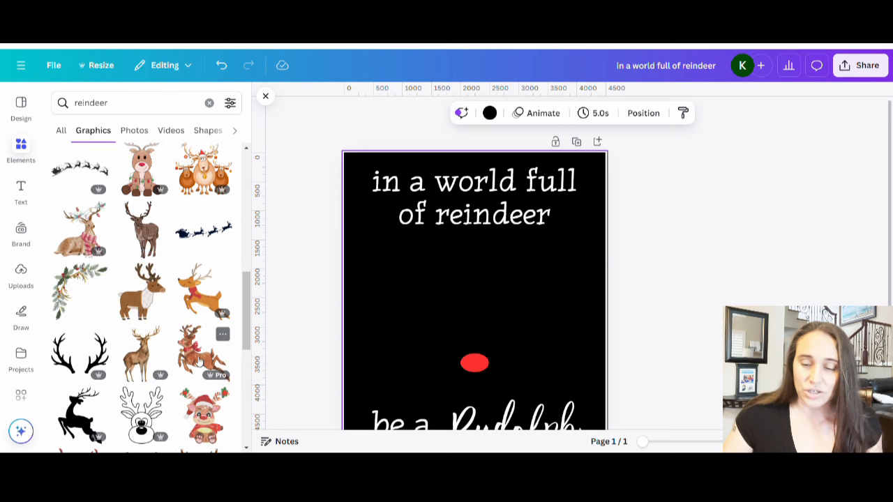
pyautogui.scroll(-3)
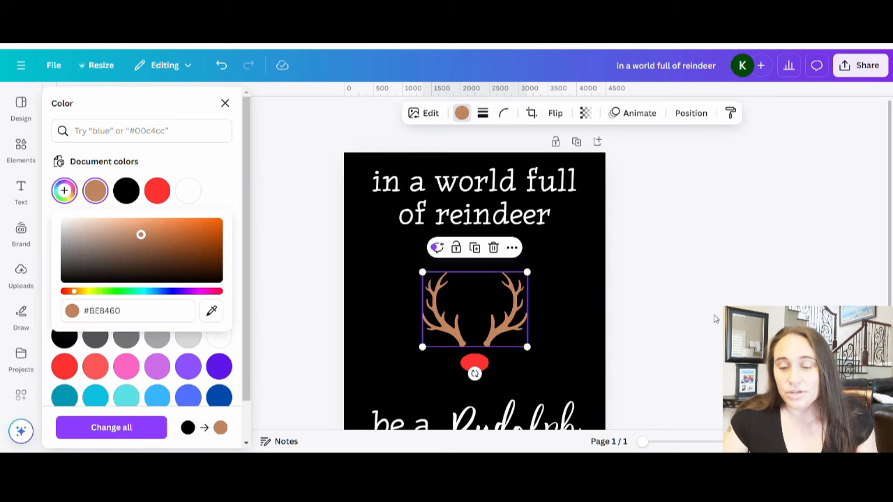
# Close the Color panel for the #BE8460 antlers and deselect them.
pyautogui.click(21, 148)
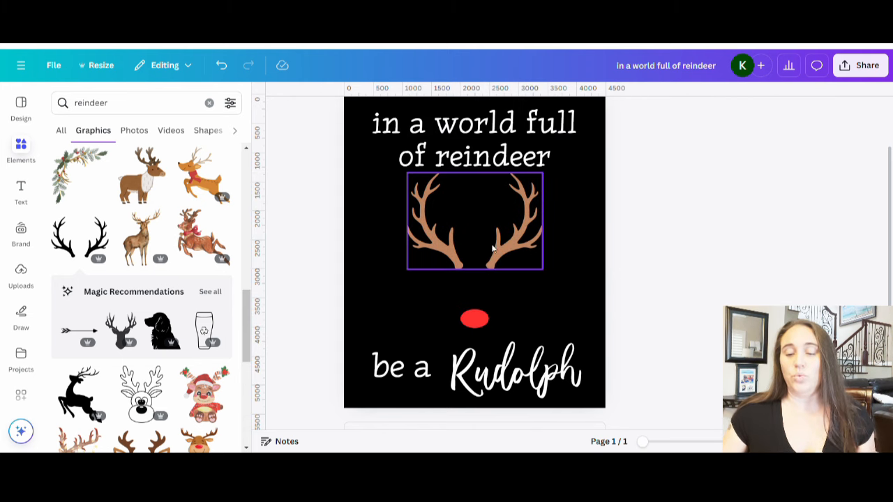
pyautogui.click(723, 270)
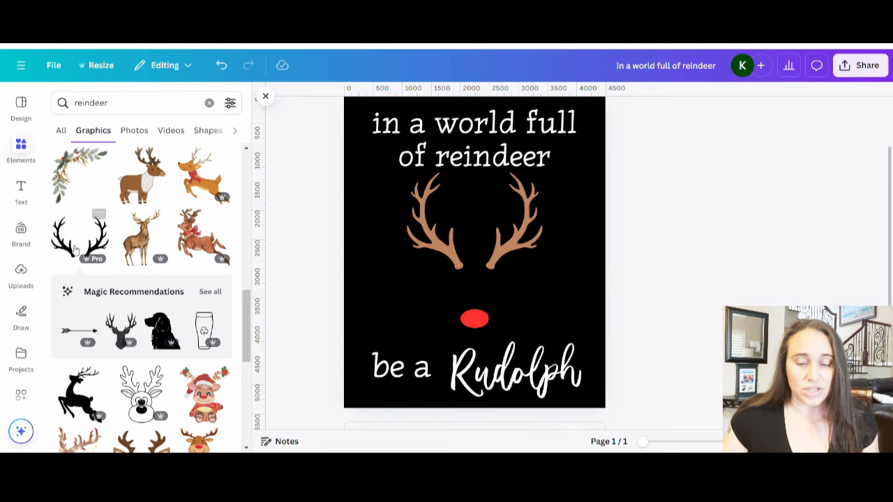
pyautogui.scroll(-3)
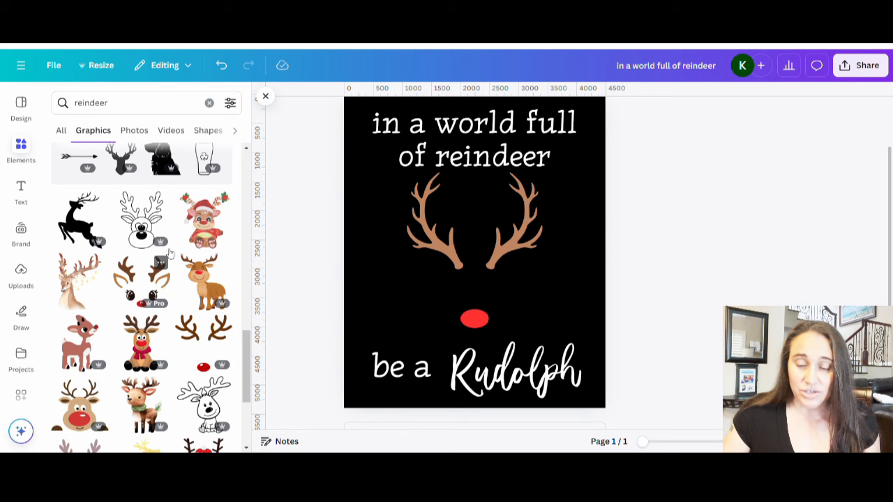
pyautogui.scroll(-3)
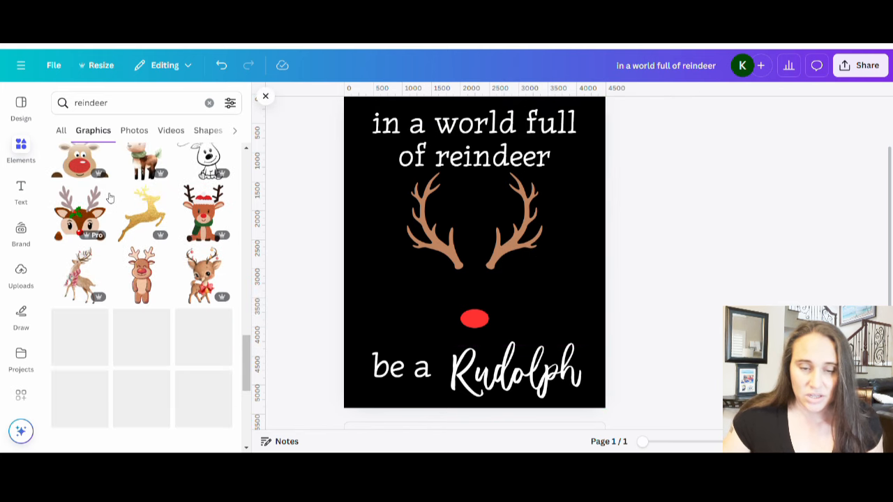
pyautogui.scroll(-3)
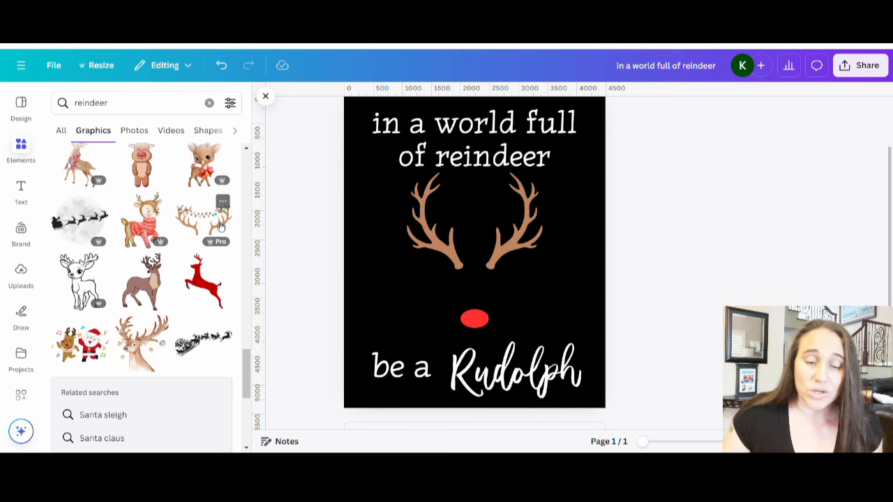
pyautogui.moveTo(173, 240)
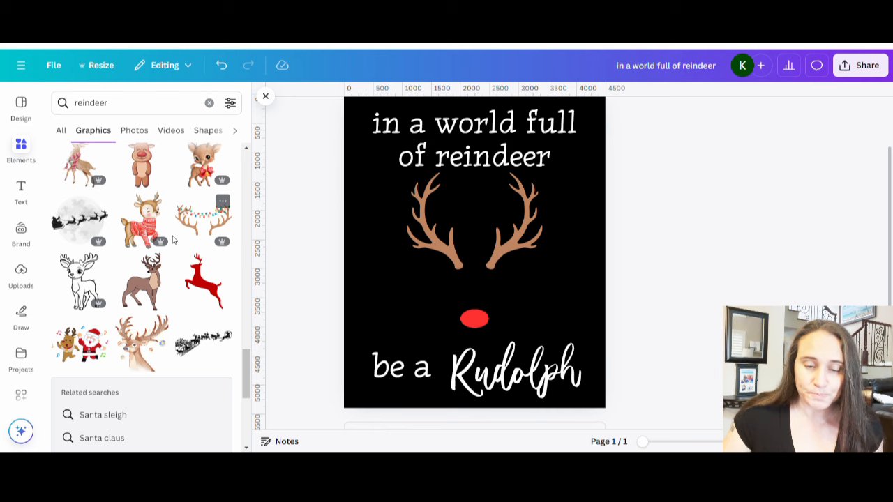
pyautogui.moveTo(206, 220)
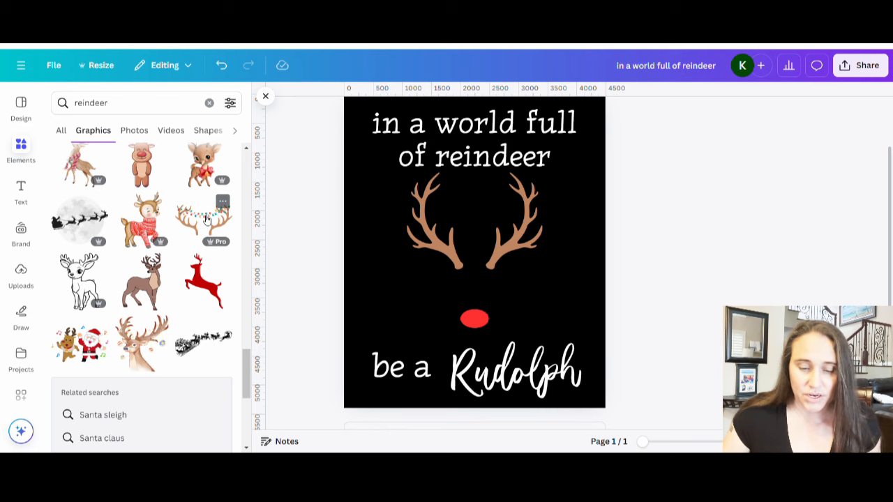
pyautogui.scroll(-3)
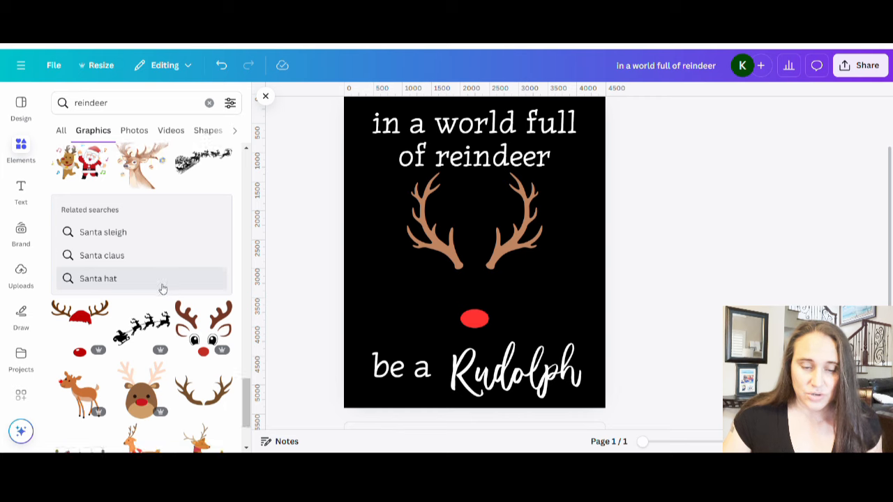
pyautogui.scroll(-3)
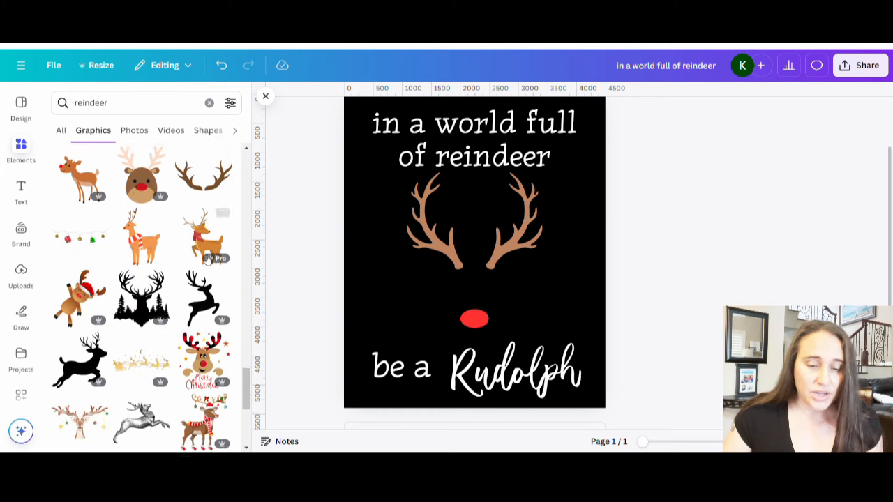
pyautogui.scroll(-3)
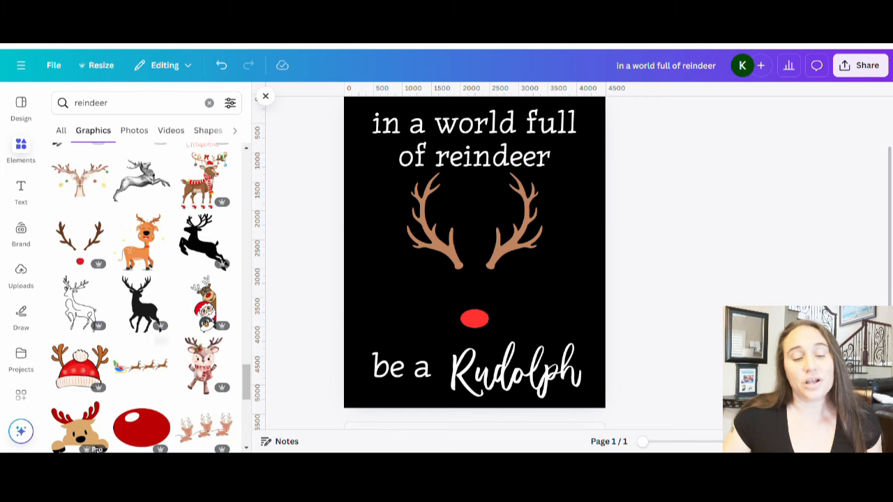
pyautogui.moveTo(110, 282)
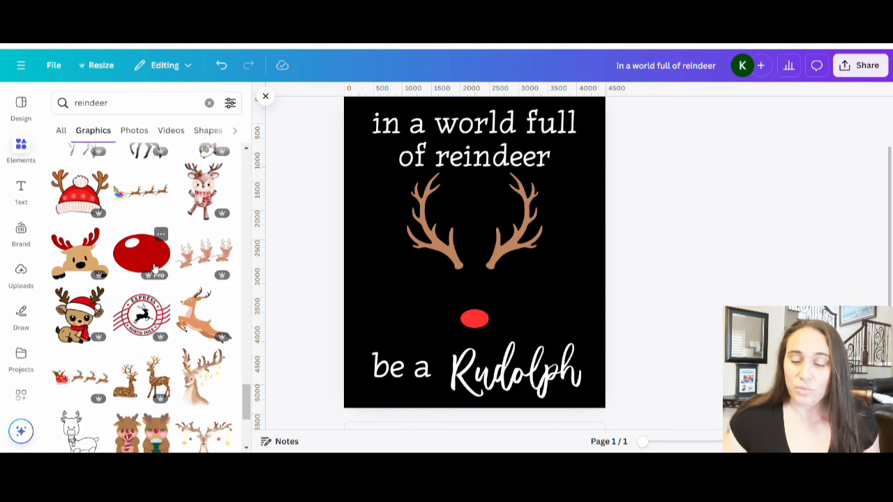
pyautogui.moveTo(143, 250)
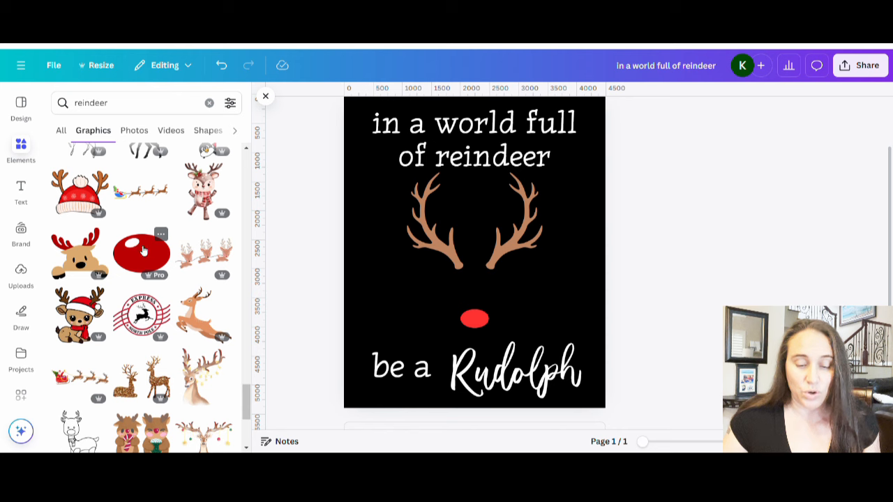
pyautogui.scroll(-3)
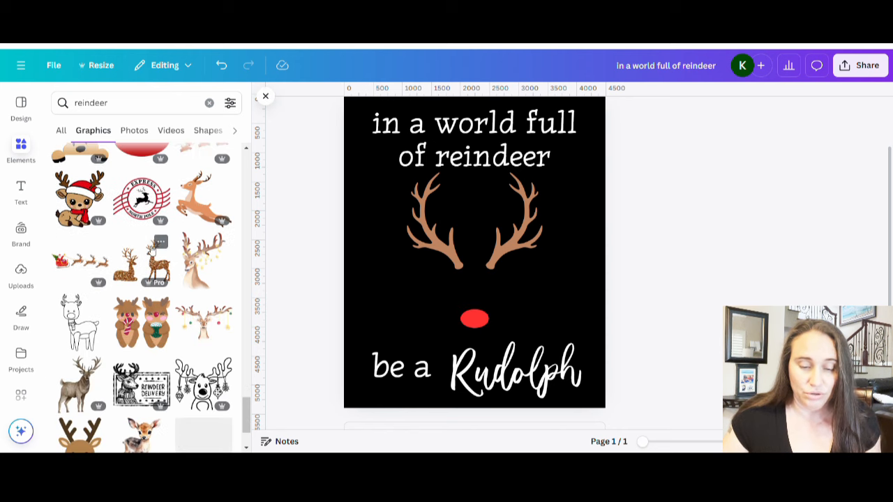
pyautogui.scroll(-3)
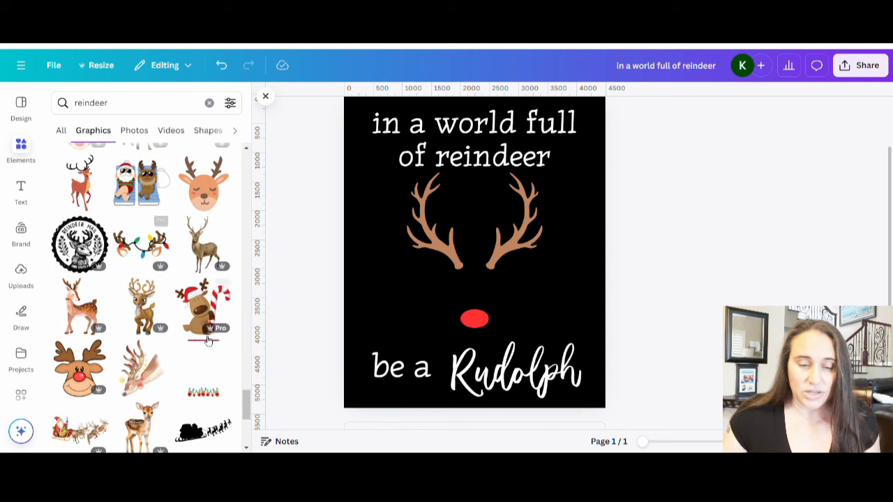
pyautogui.scroll(-3)
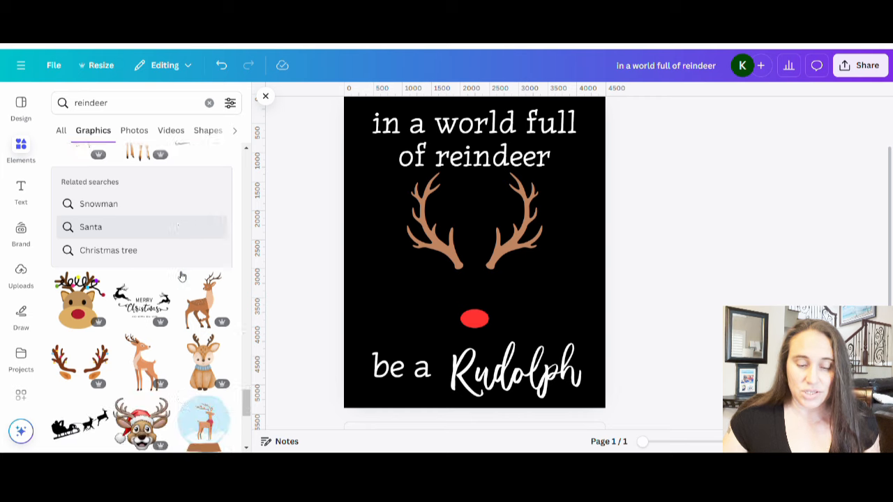
pyautogui.scroll(-3)
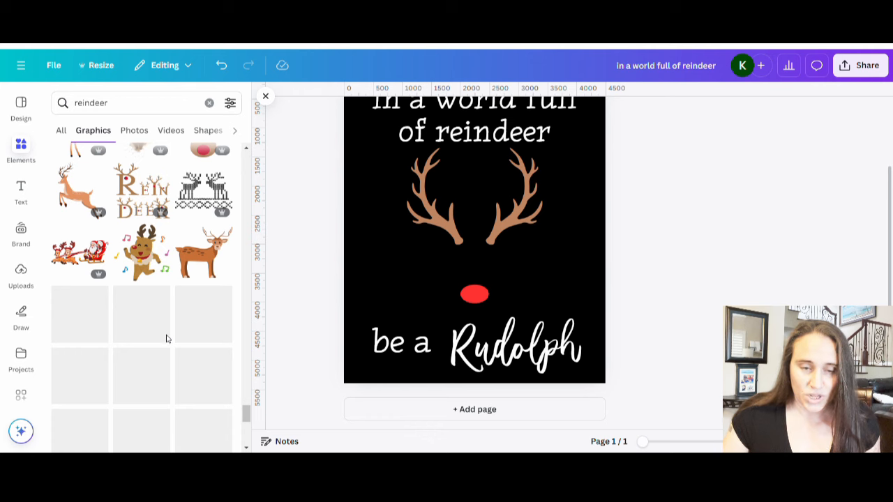
pyautogui.scroll(-3)
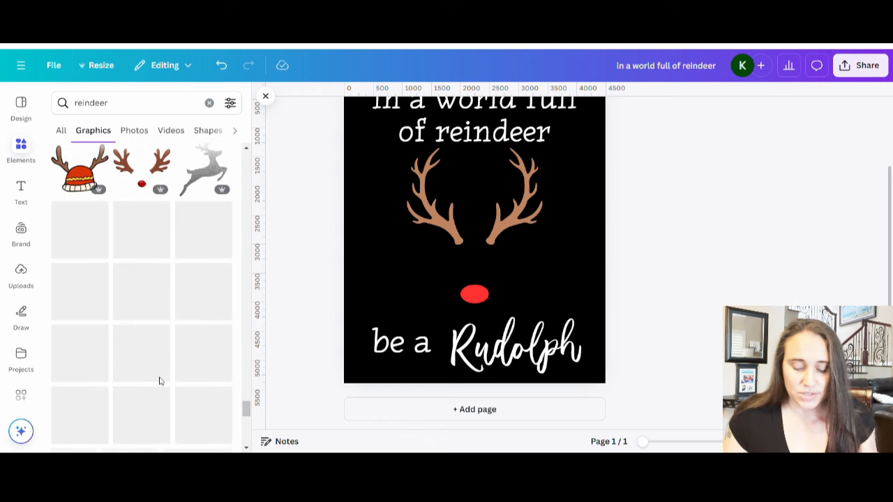
# Search Elements for 'antler' and scroll through the graphics results.
pyautogui.write('a')
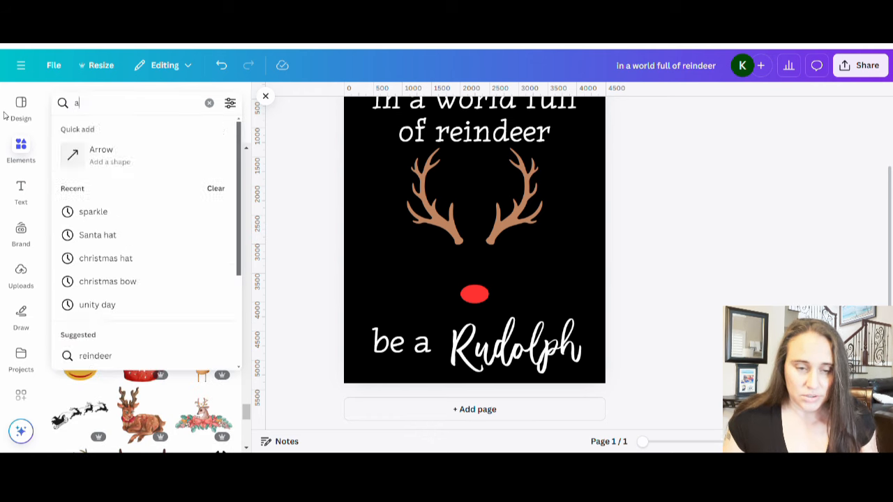
pyautogui.write('ntler')
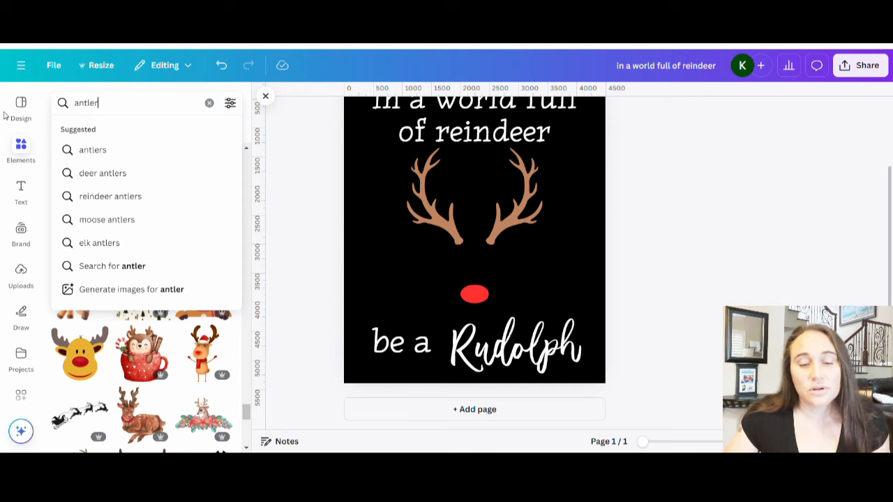
pyautogui.press('Enter')
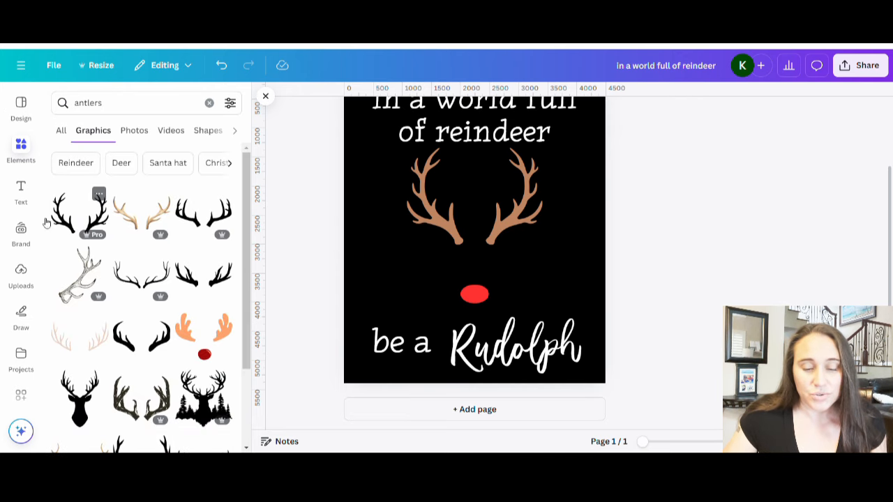
pyautogui.moveTo(148, 278)
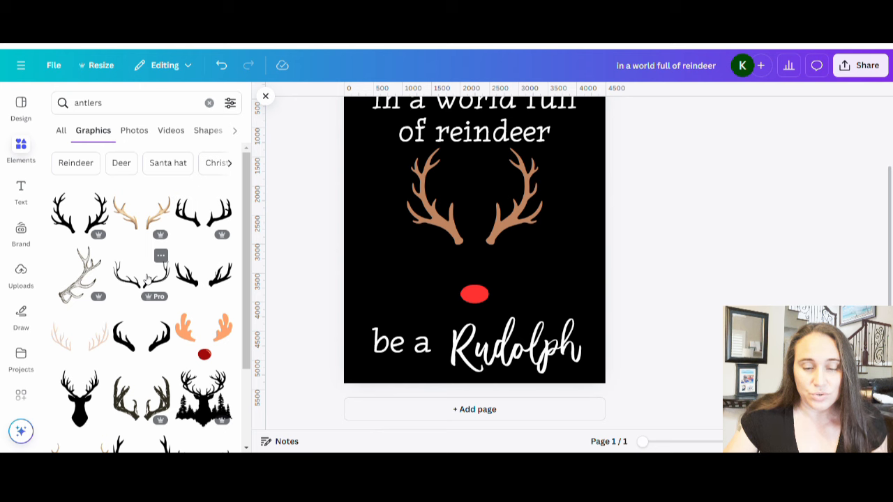
pyautogui.moveTo(132, 286)
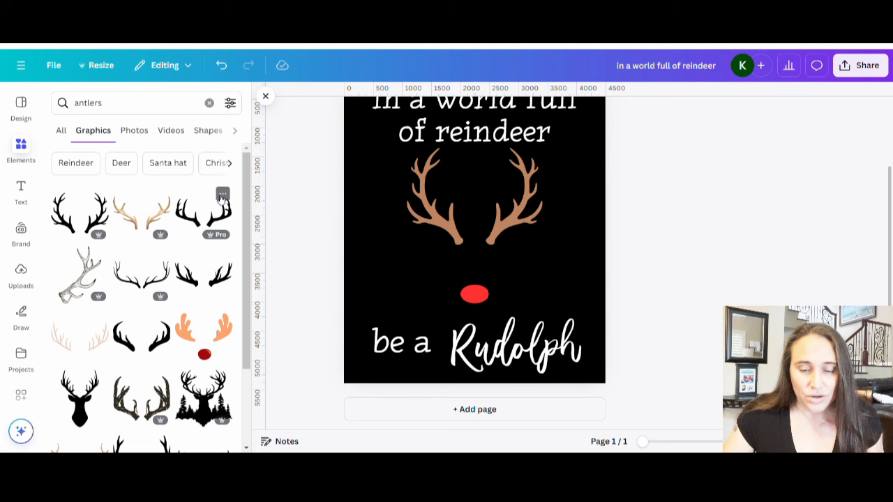
pyautogui.scroll(-3)
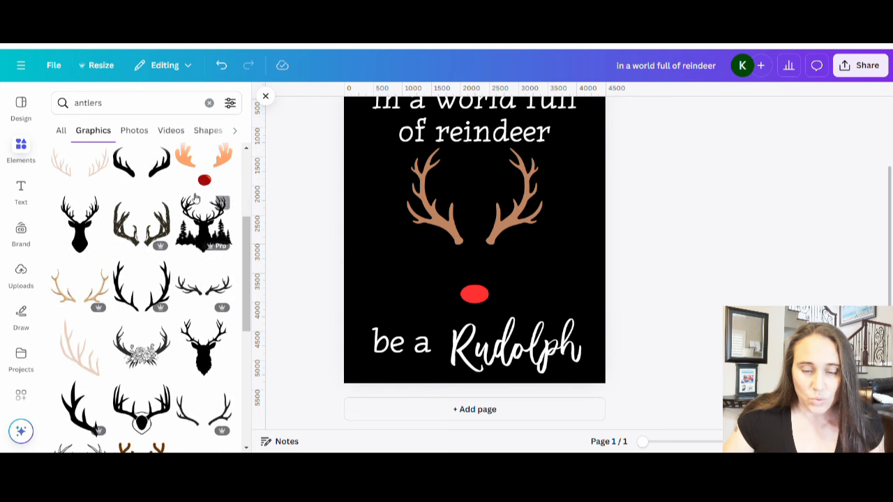
pyautogui.scroll(-3)
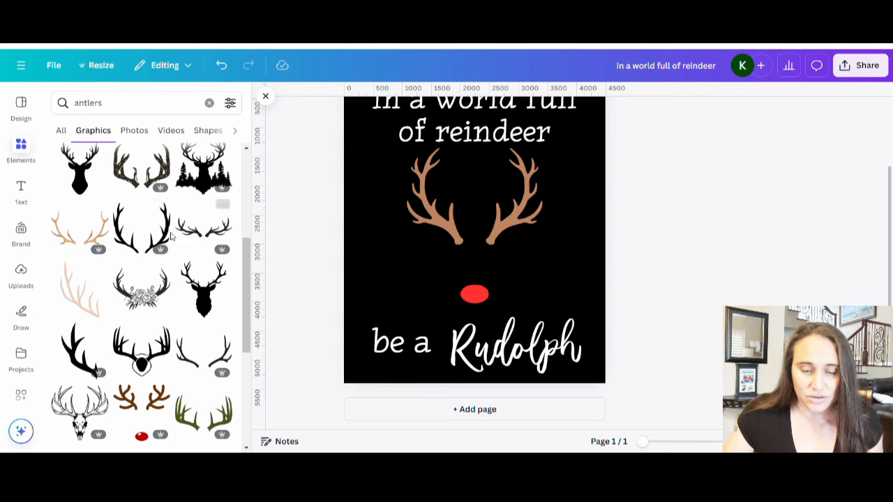
pyautogui.scroll(-3)
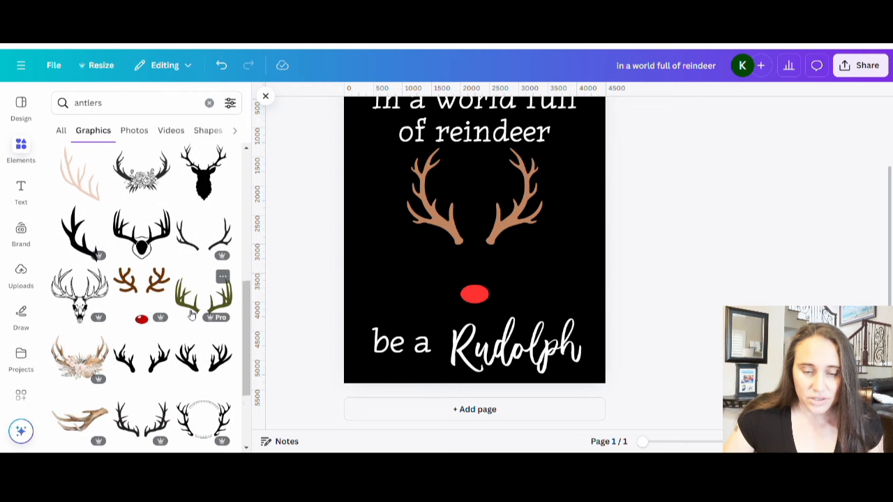
pyautogui.scroll(-3)
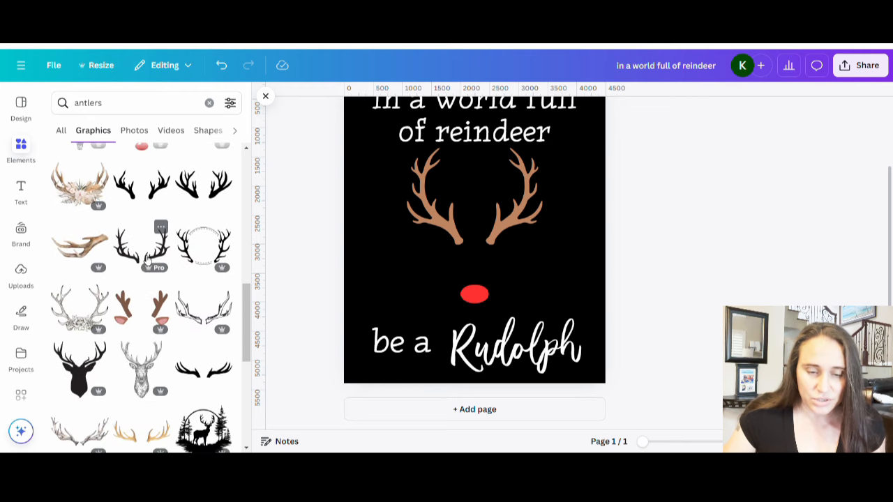
pyautogui.scroll(-3)
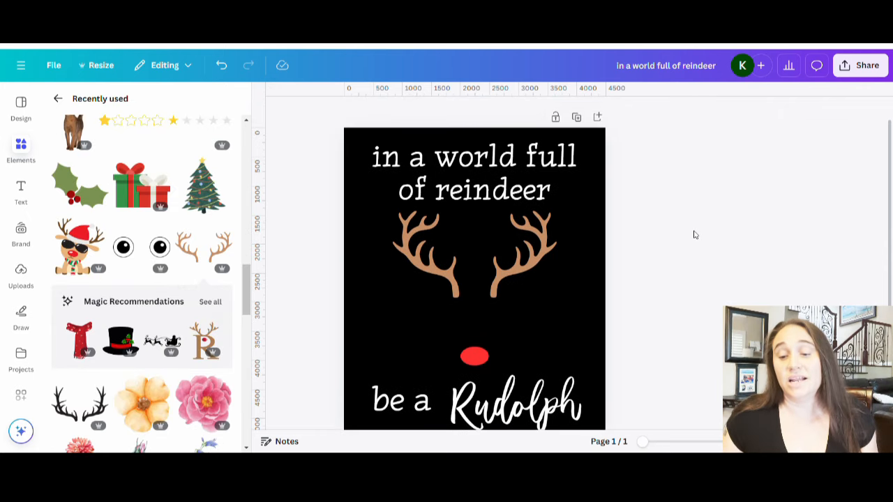
pyautogui.moveTo(619, 236)
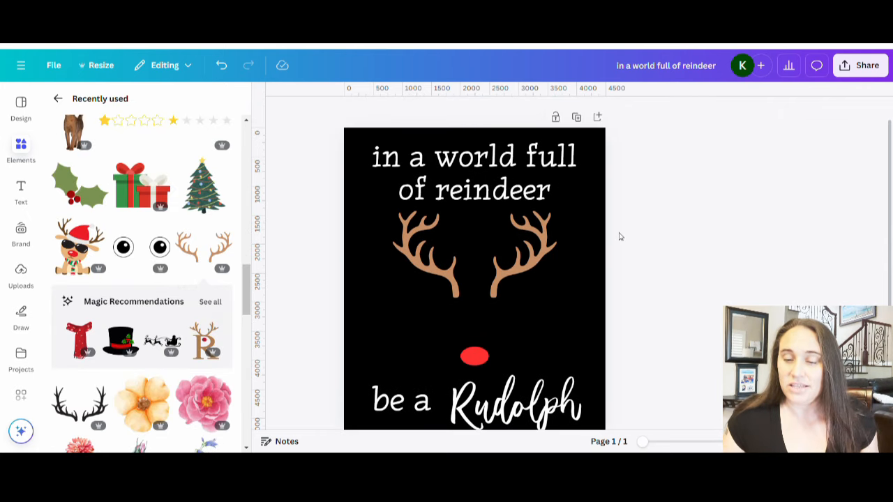
pyautogui.click(475, 174)
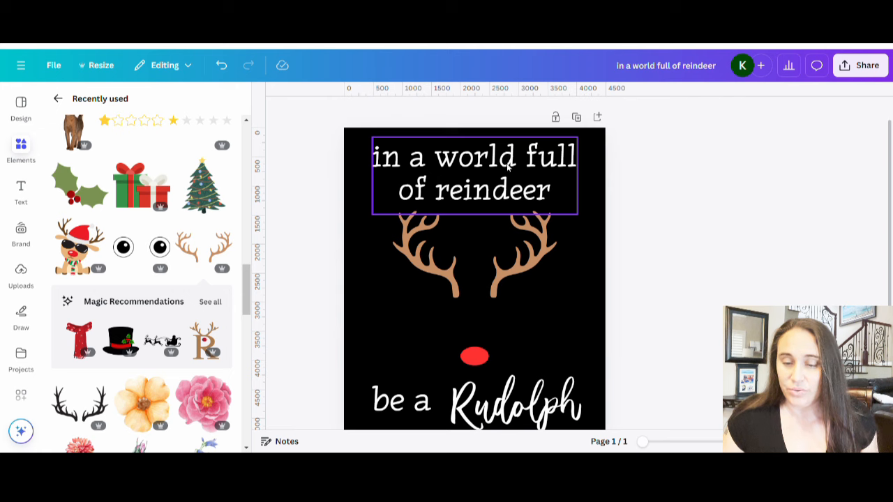
pyautogui.click(475, 175)
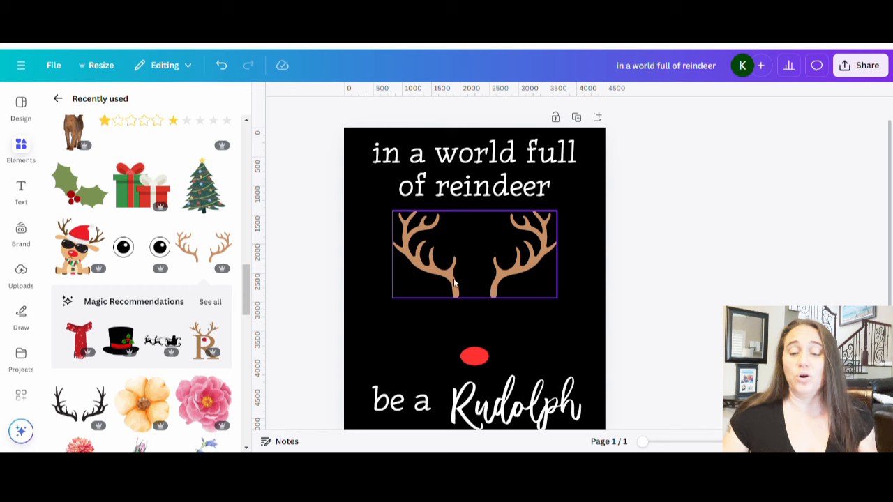
pyautogui.moveTo(457, 250)
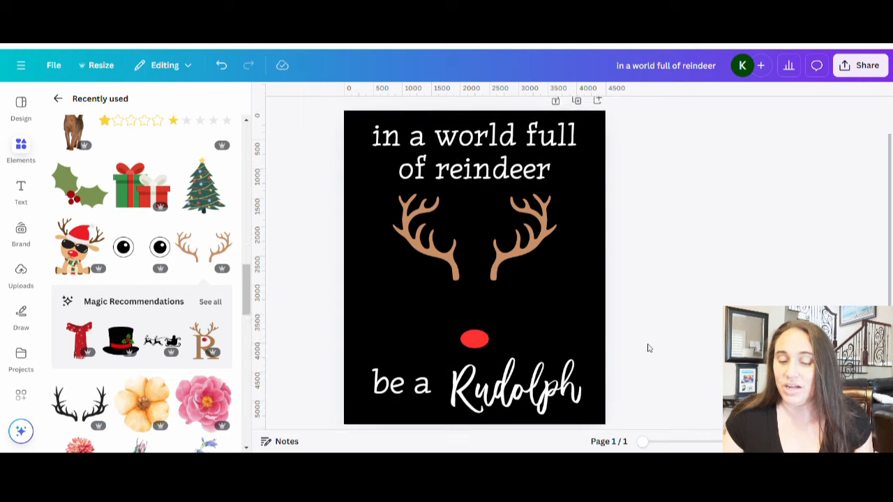
pyautogui.scroll(-3)
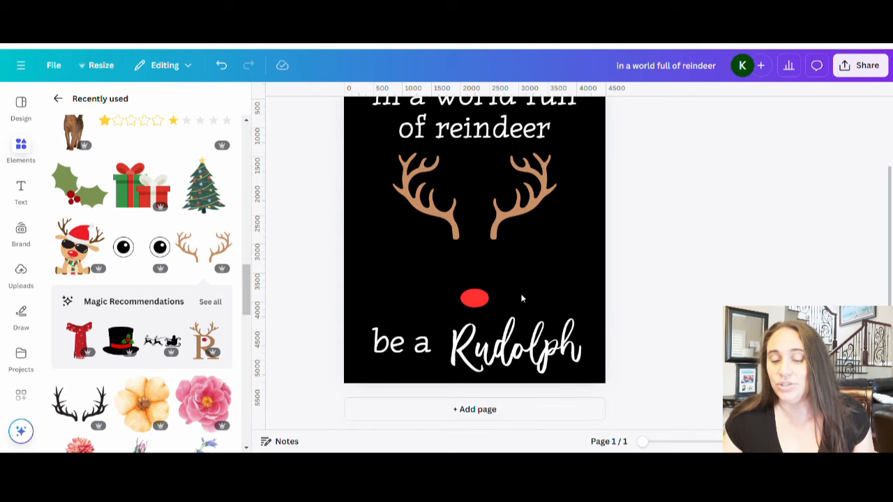
pyautogui.click(474, 195)
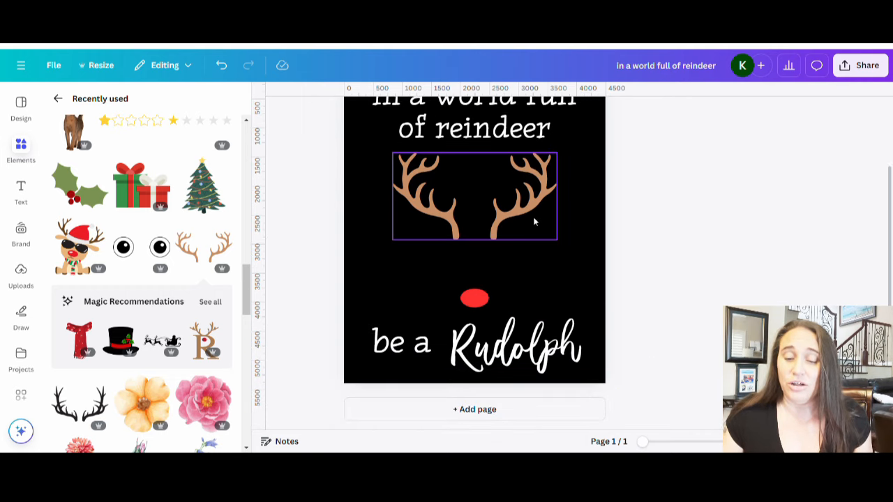
pyautogui.click(474, 298)
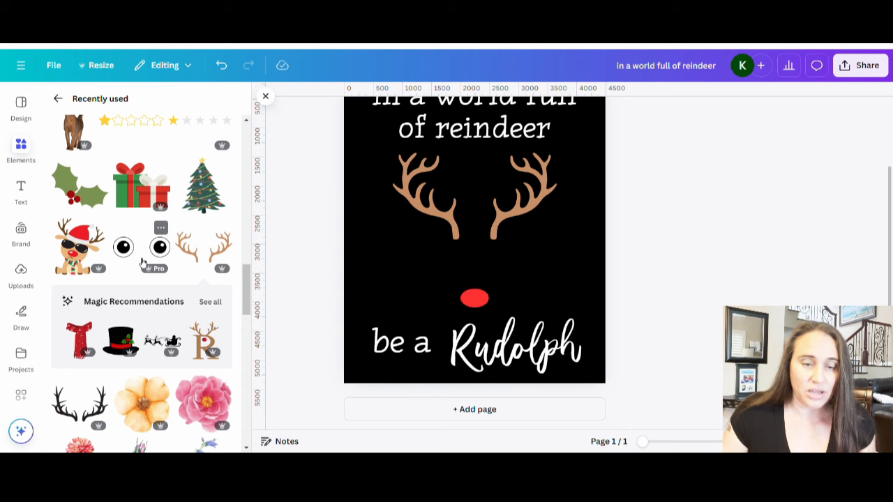
# Add the cartoon eyes graphic, then search 'eyes' and browse the Graphics results.
pyautogui.click(142, 248)
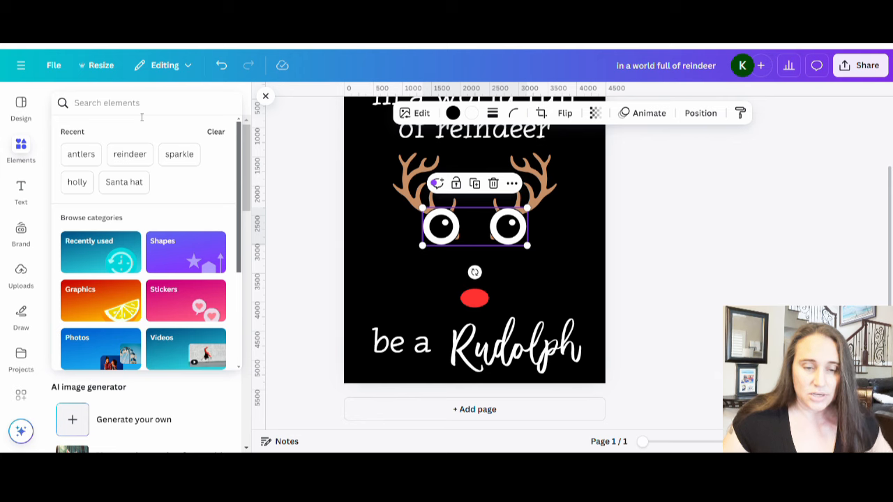
pyautogui.write('eyes')
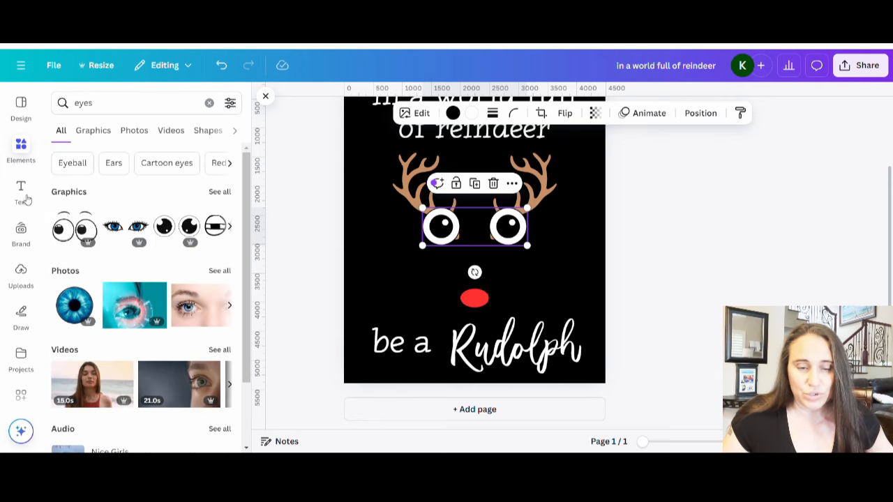
pyautogui.click(93, 130)
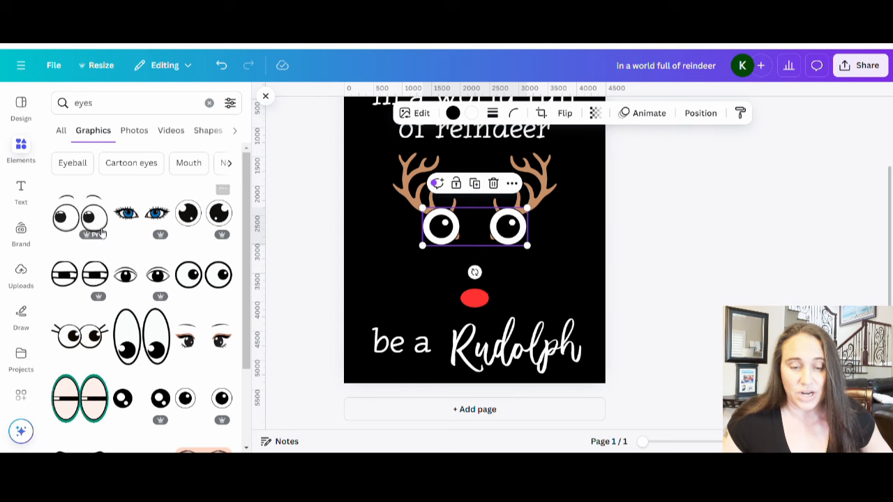
pyautogui.scroll(-3)
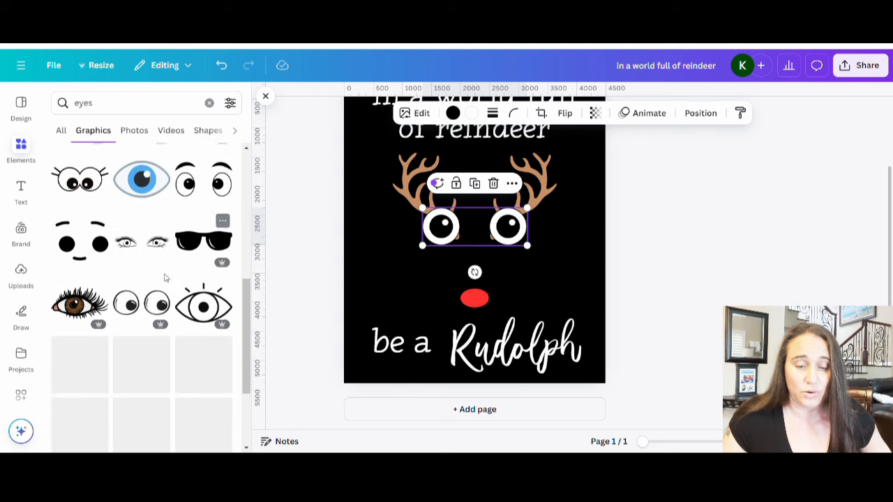
pyautogui.scroll(-3)
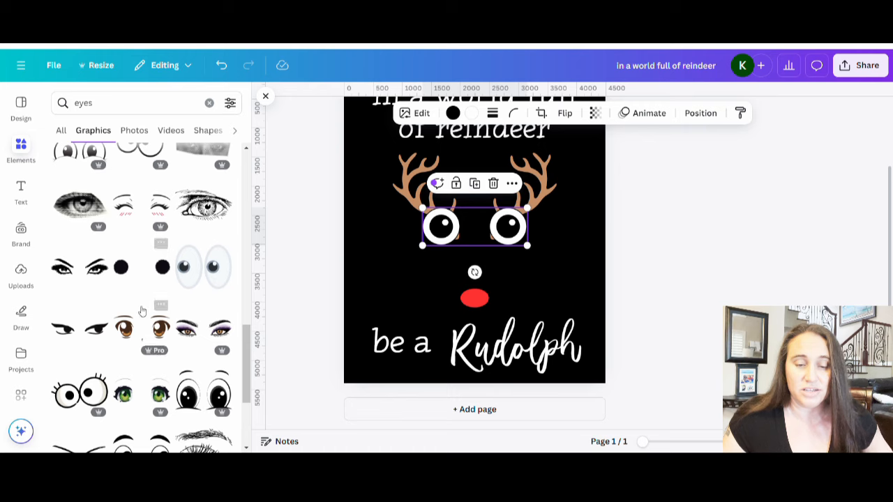
pyautogui.scroll(-3)
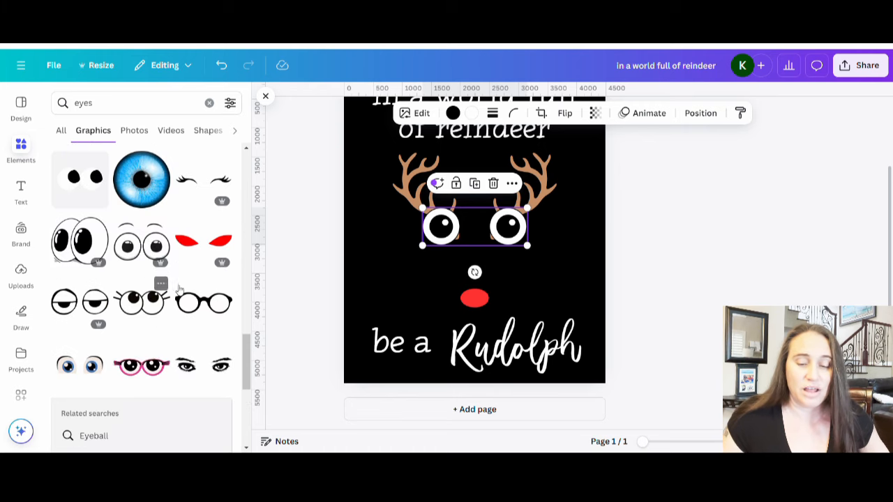
pyautogui.scroll(-3)
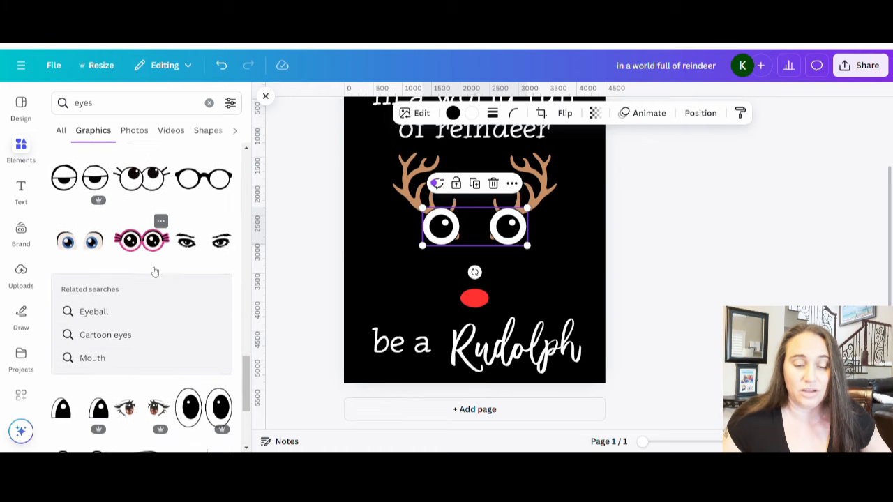
pyautogui.scroll(-3)
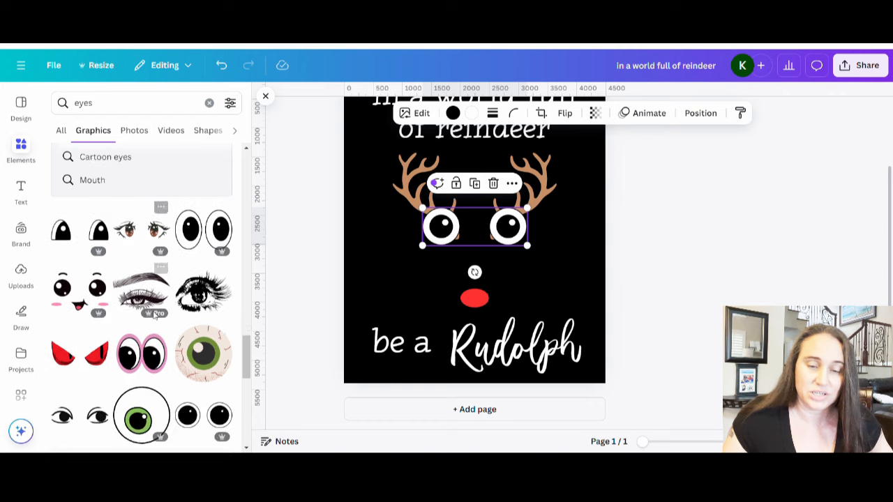
pyautogui.scroll(-3)
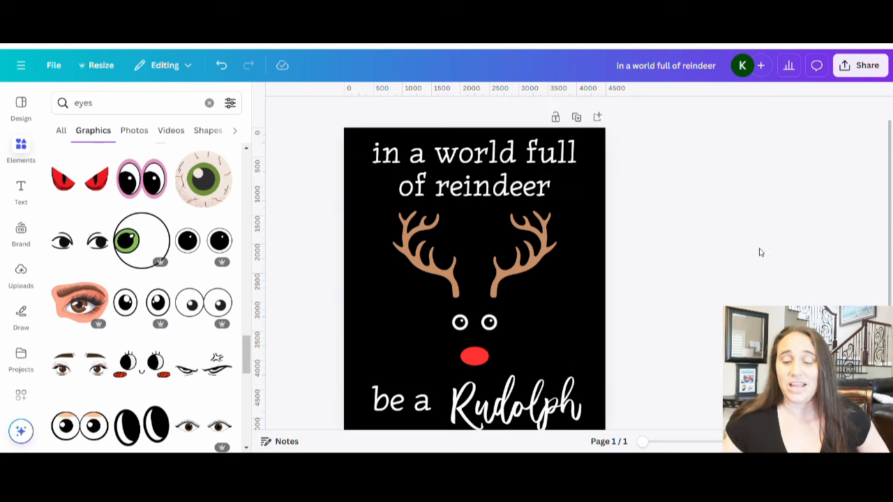
pyautogui.scroll(-3)
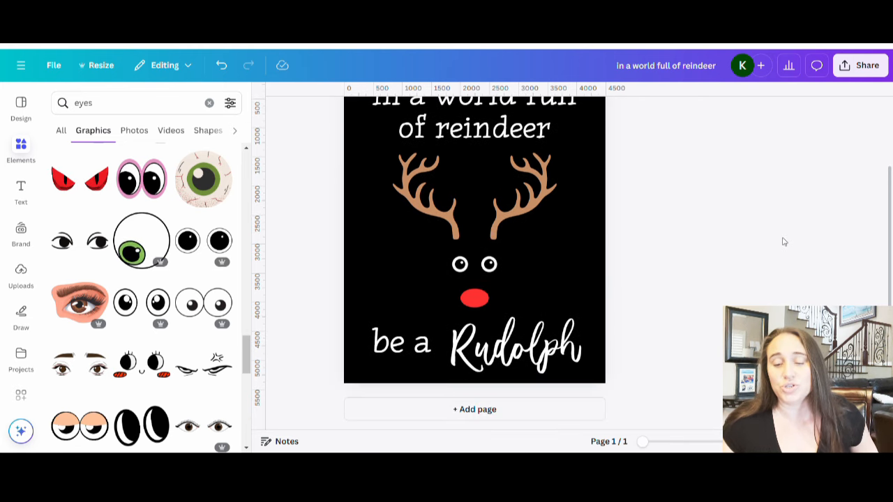
pyautogui.scroll(-3)
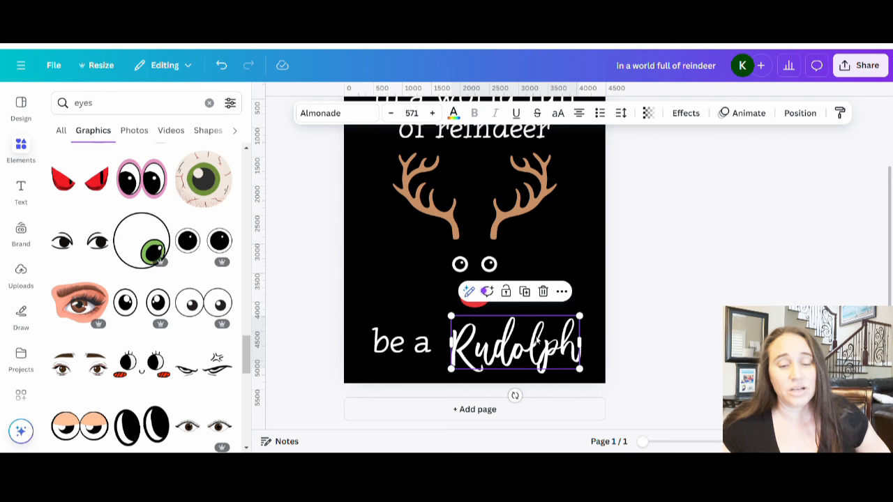
# Give the Rudolph text the custom soft pink colour #F57272.
pyautogui.click(453, 112)
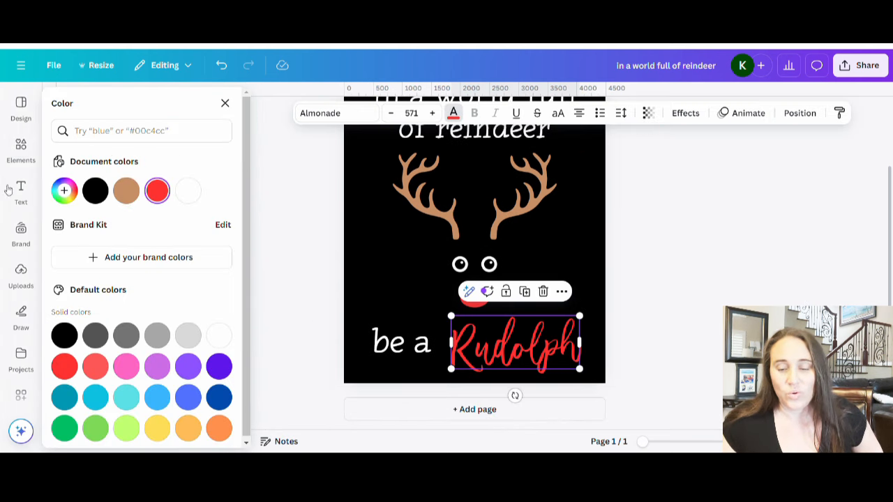
pyautogui.click(157, 191)
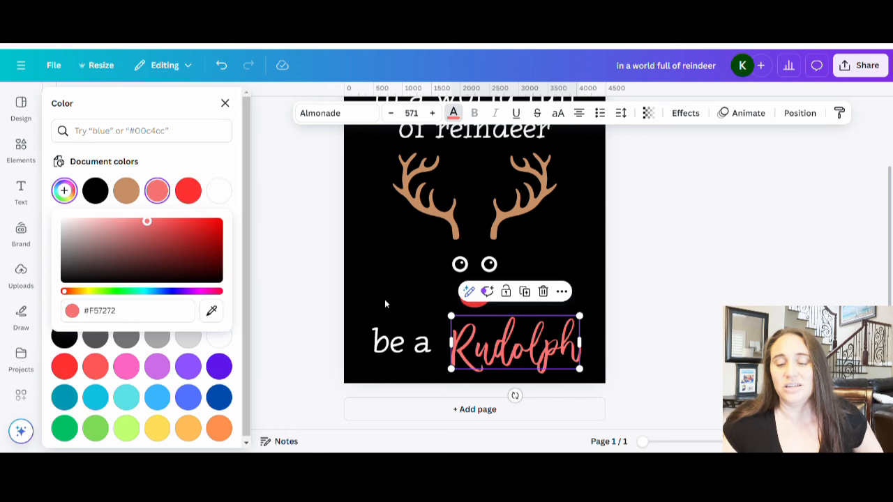
pyautogui.click(20, 148)
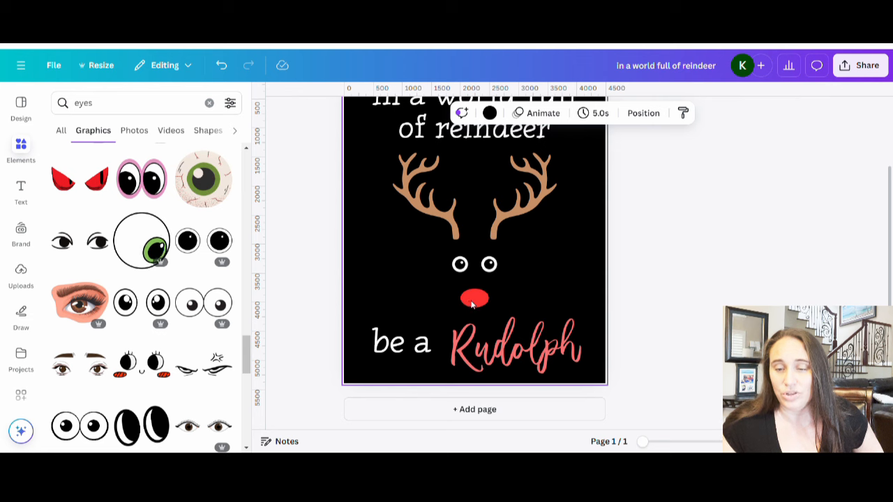
# Select the red nose and open its colour options for the lighter pink.
pyautogui.click(475, 196)
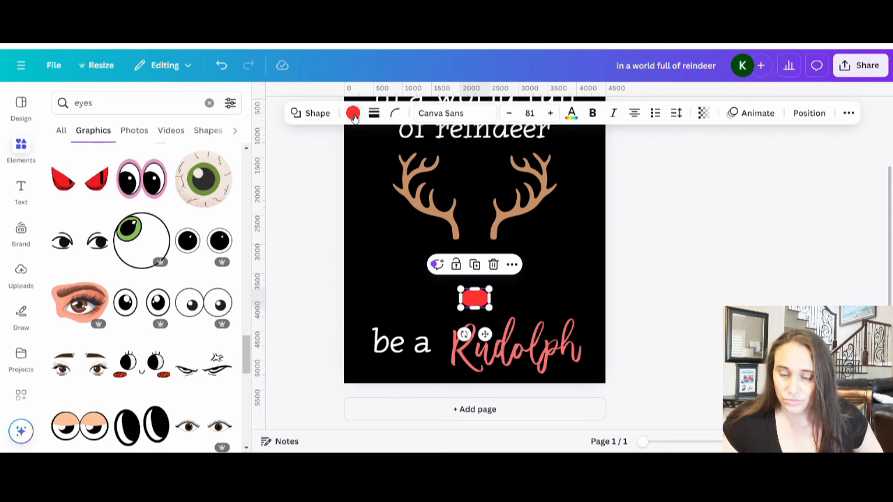
pyautogui.click(353, 113)
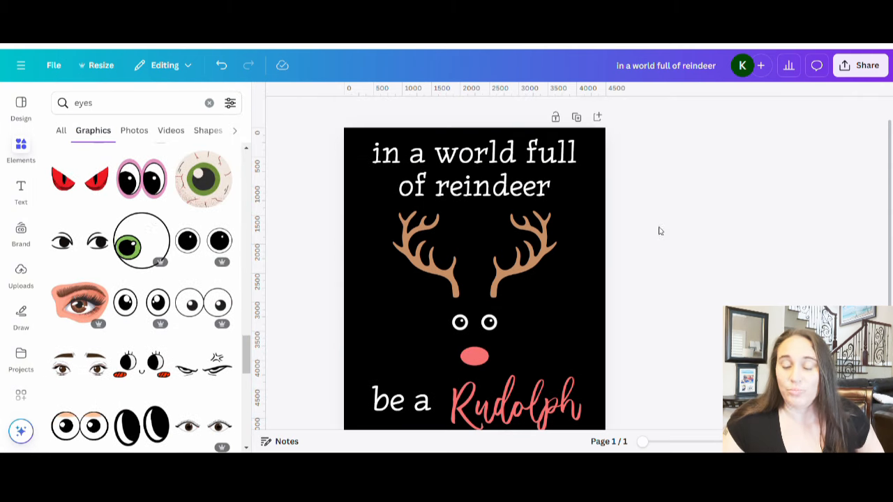
# Review the finished reindeer design, then open Share > Download with PNG.
pyautogui.click(516, 401)
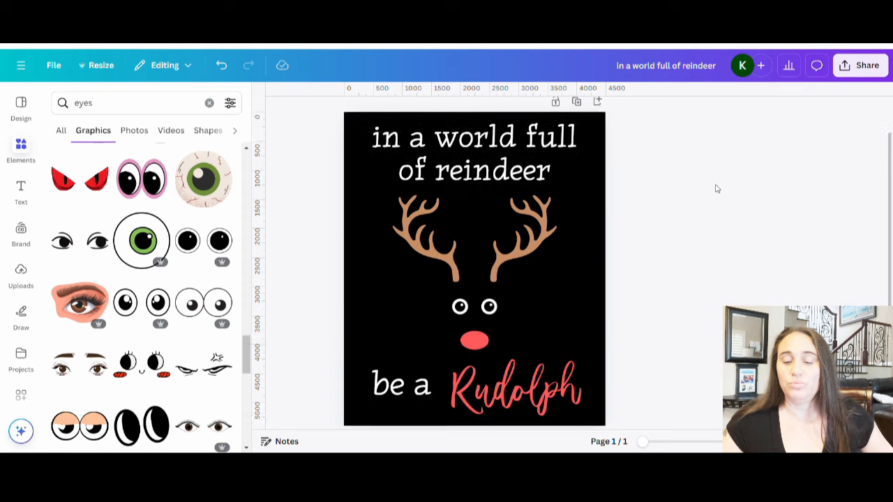
pyautogui.click(474, 152)
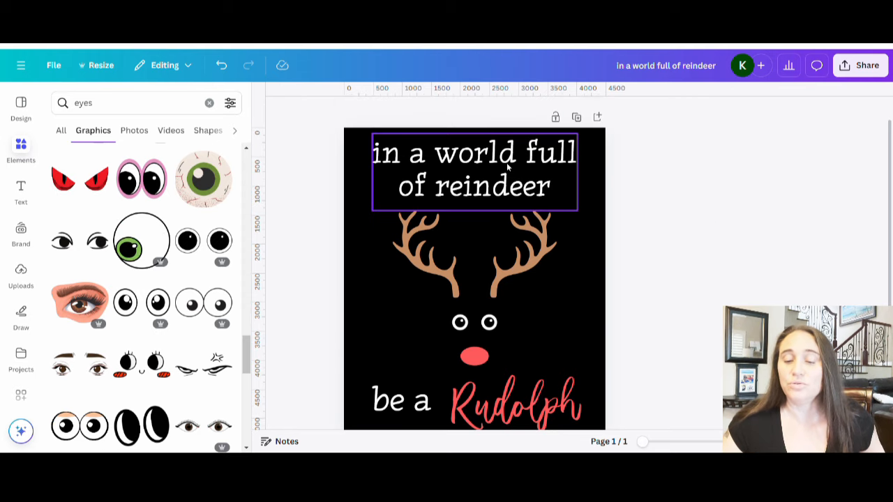
pyautogui.scroll(-3)
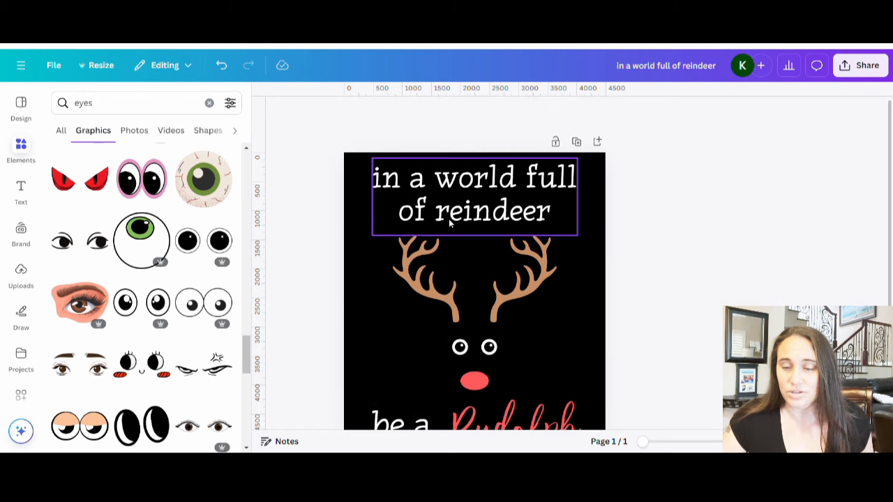
pyautogui.click(475, 196)
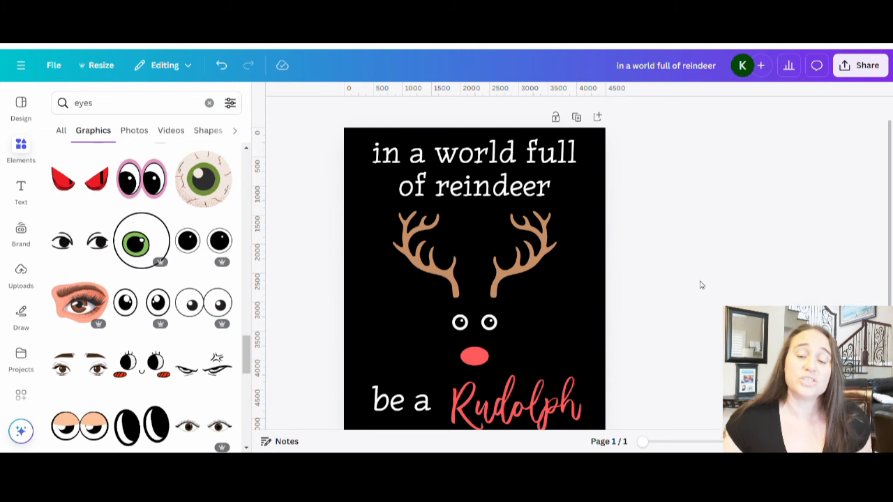
pyautogui.click(474, 255)
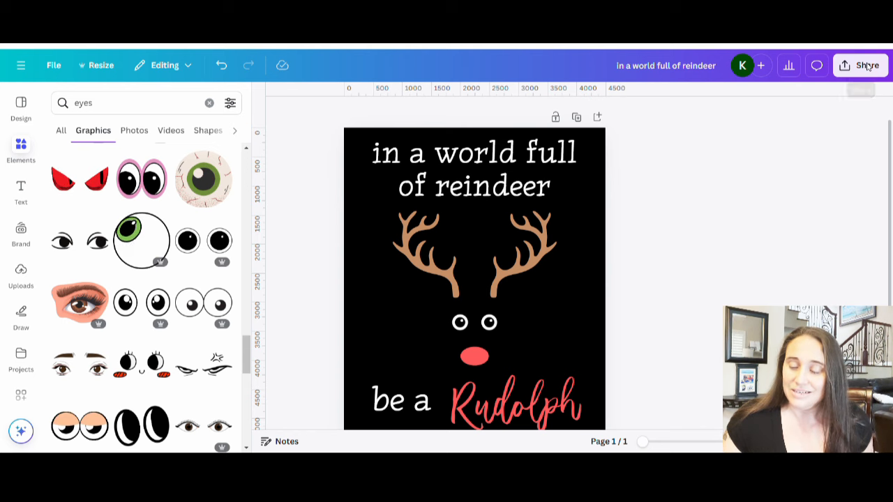
pyautogui.click(861, 65)
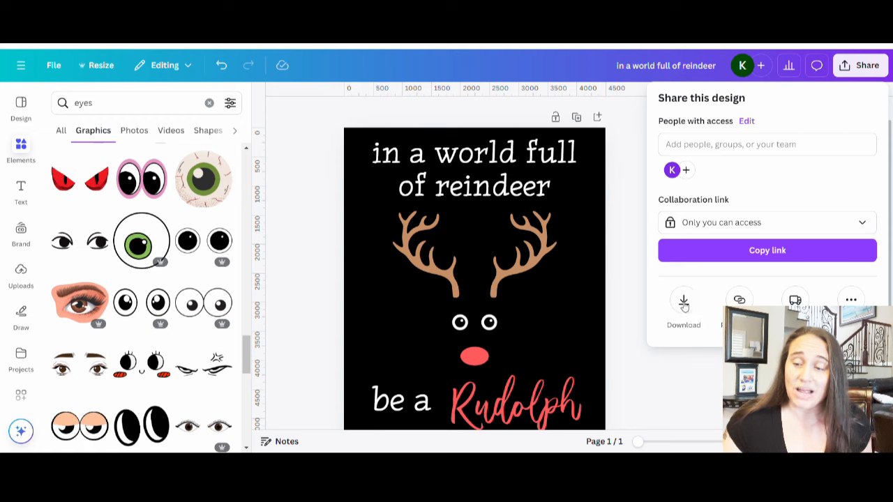
pyautogui.click(684, 307)
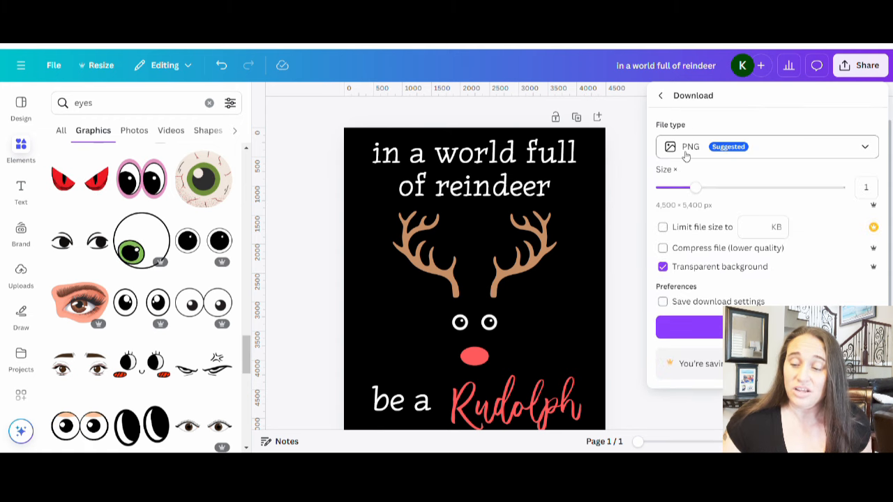